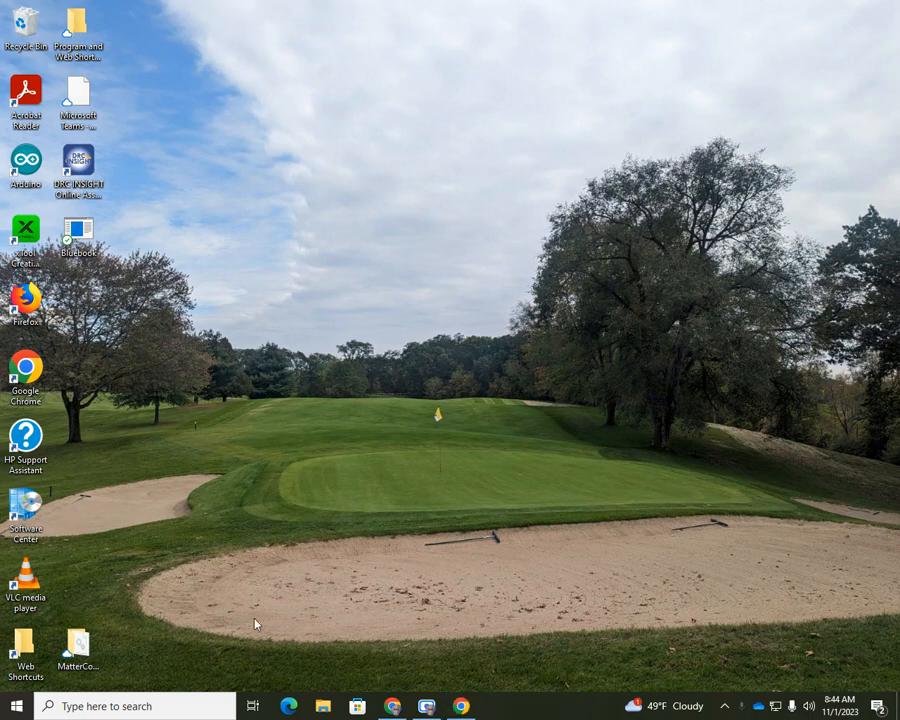
mouse_move(313, 442)
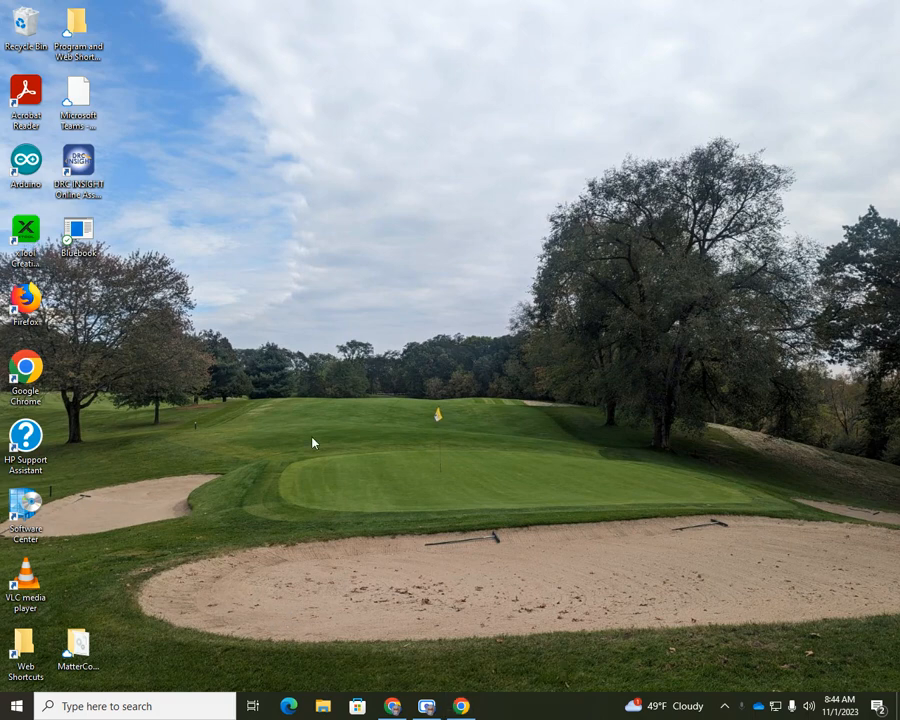
mouse_move(90, 282)
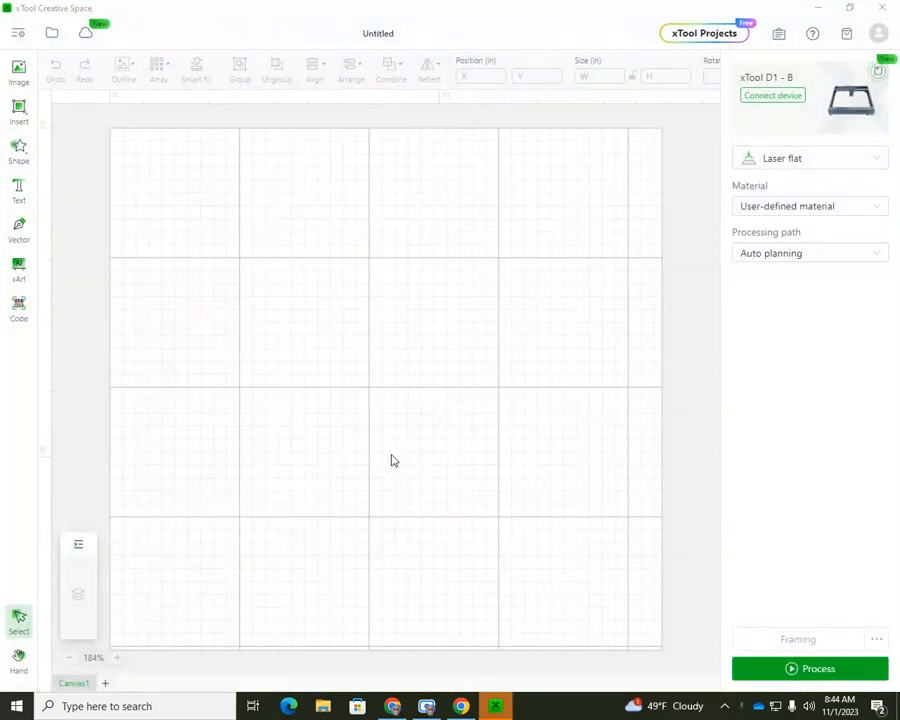
mouse_move(210, 112)
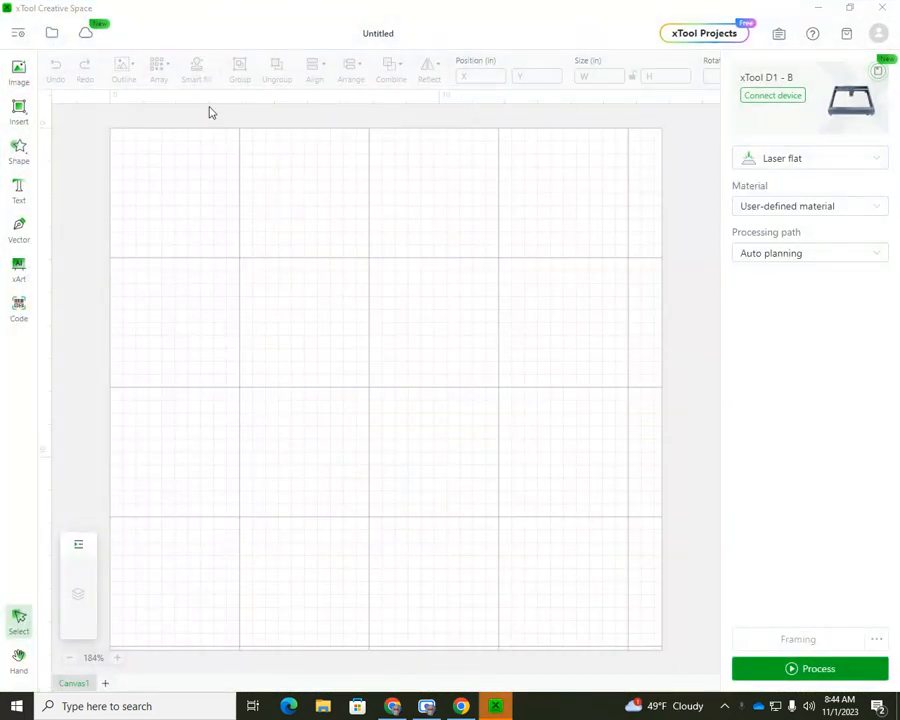
mouse_move(378, 306)
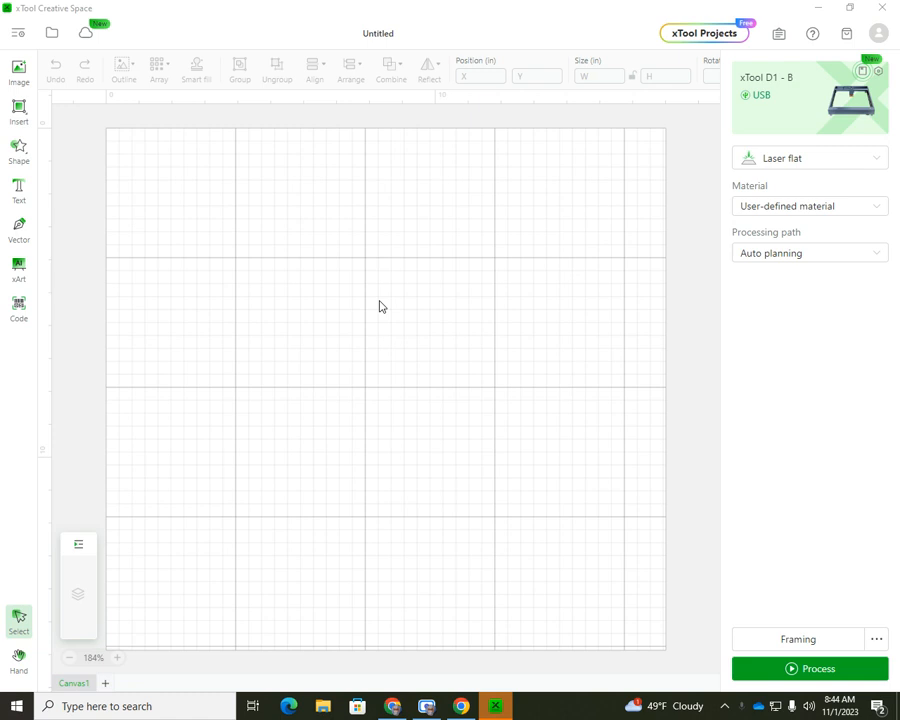
mouse_move(382, 322)
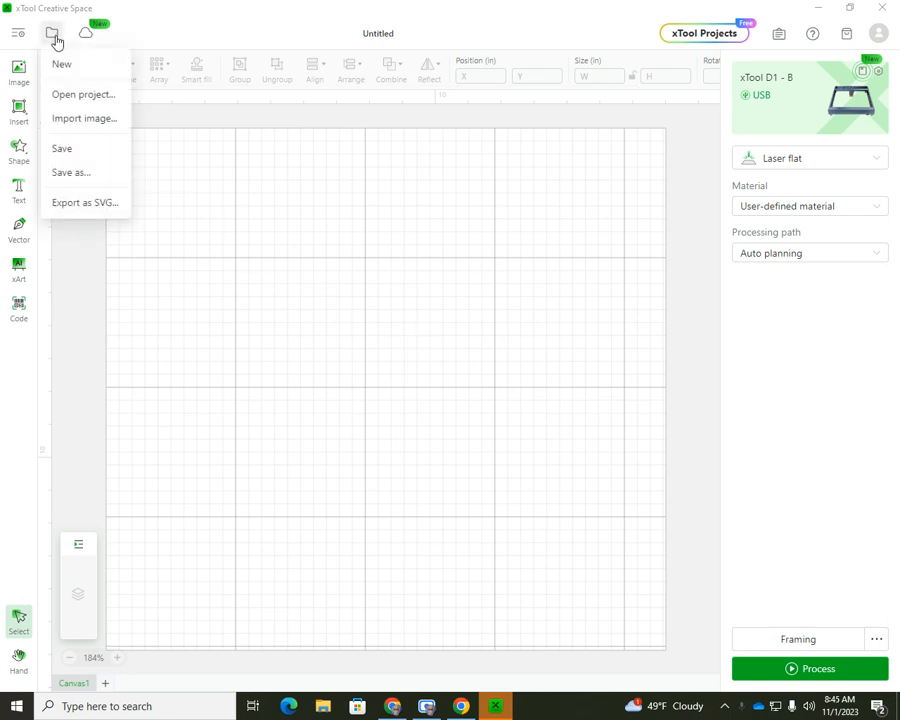
mouse_move(62, 103)
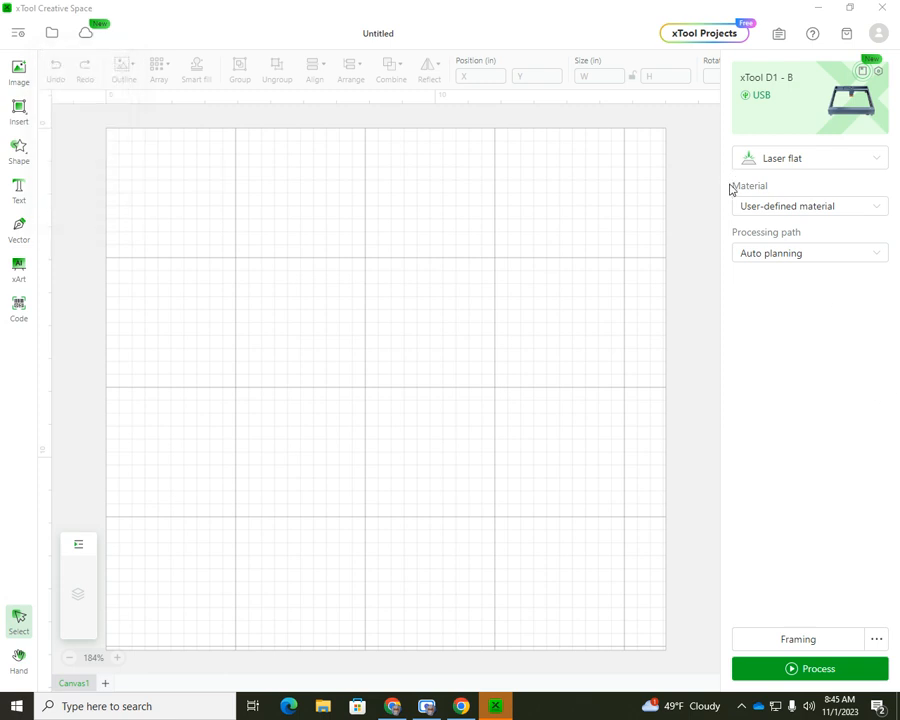
mouse_move(785, 190)
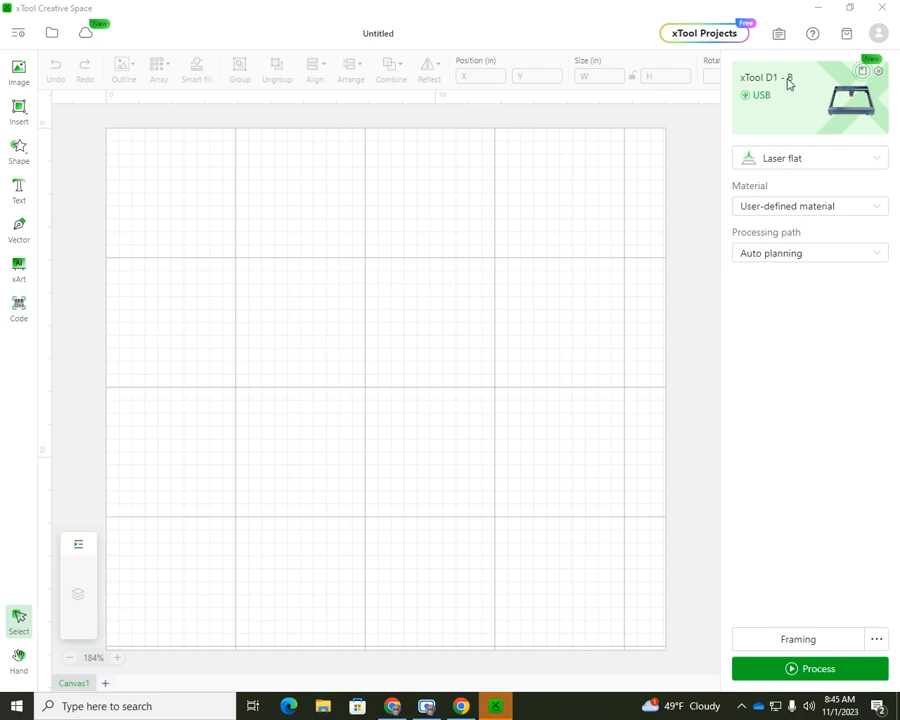
- Import Kitchenn countertop2.dxf from the Architecture folder onto the canvas
left_click(18, 33)
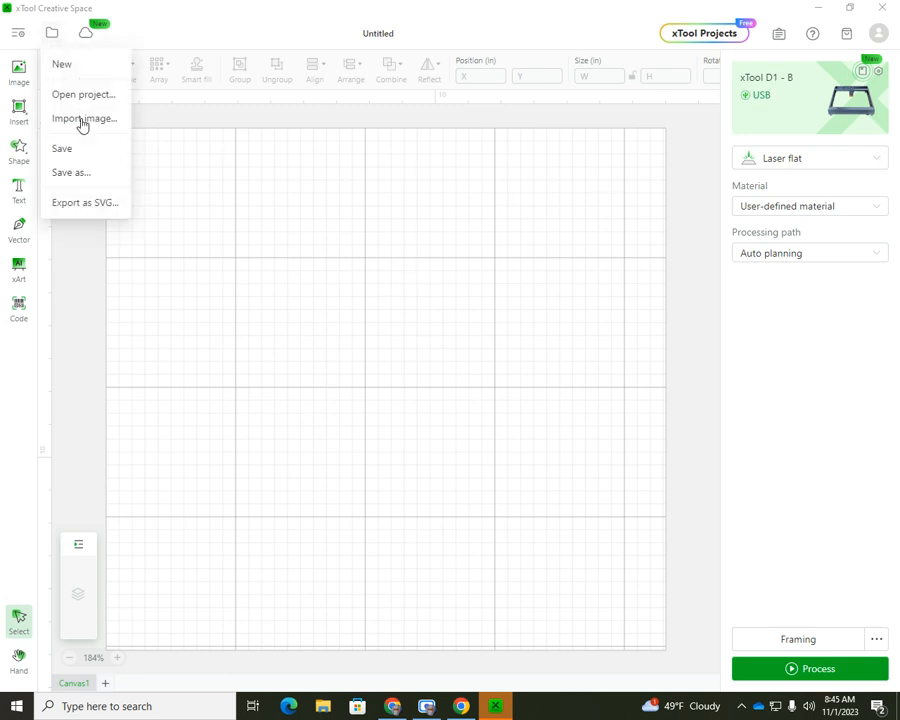
left_click(84, 118)
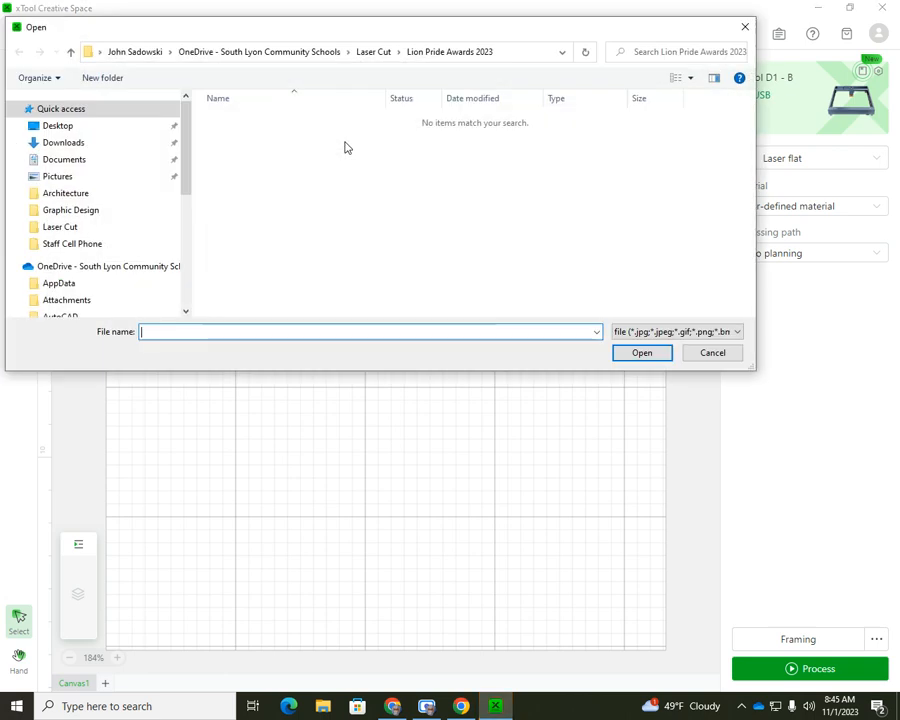
left_click(67, 193)
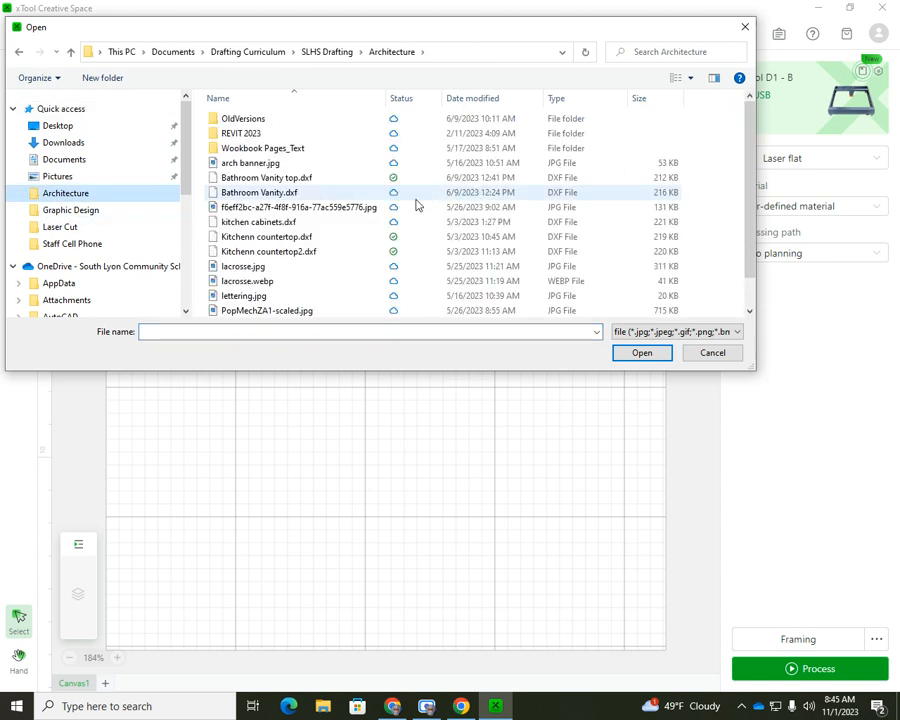
left_click(267, 251)
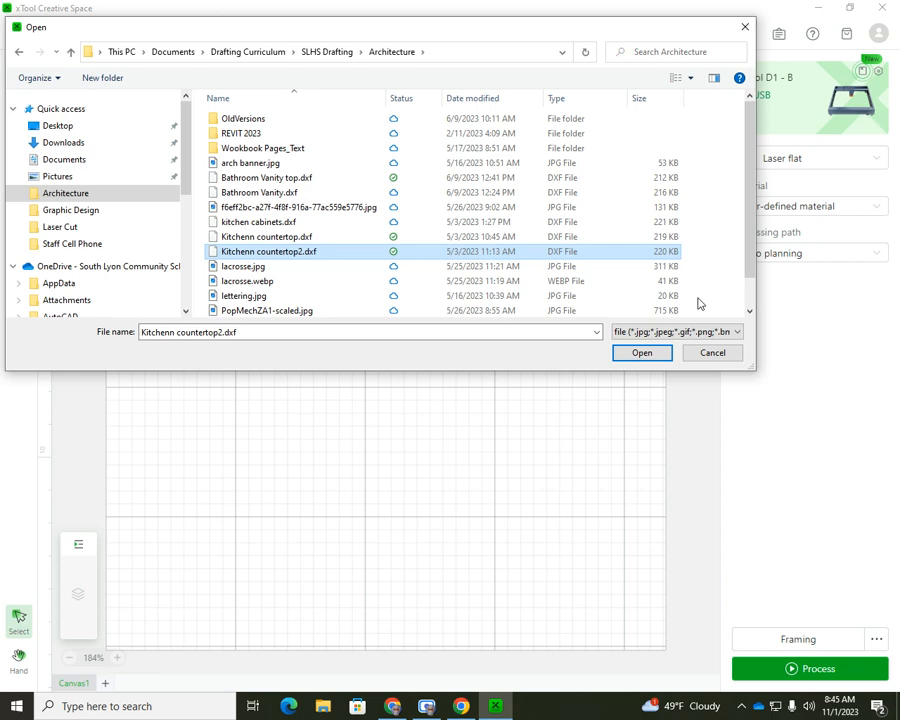
left_click(641, 352)
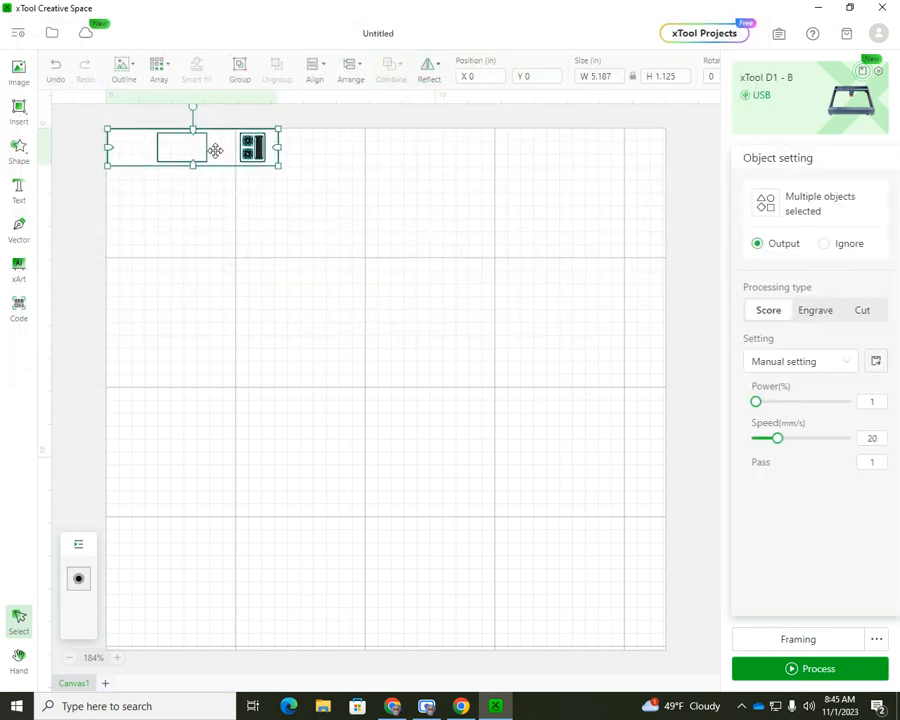
- Drag the countertop drawing to the canvas centre, deselect it, and reopen the file menu
left_click_drag(192, 147, 385, 378)
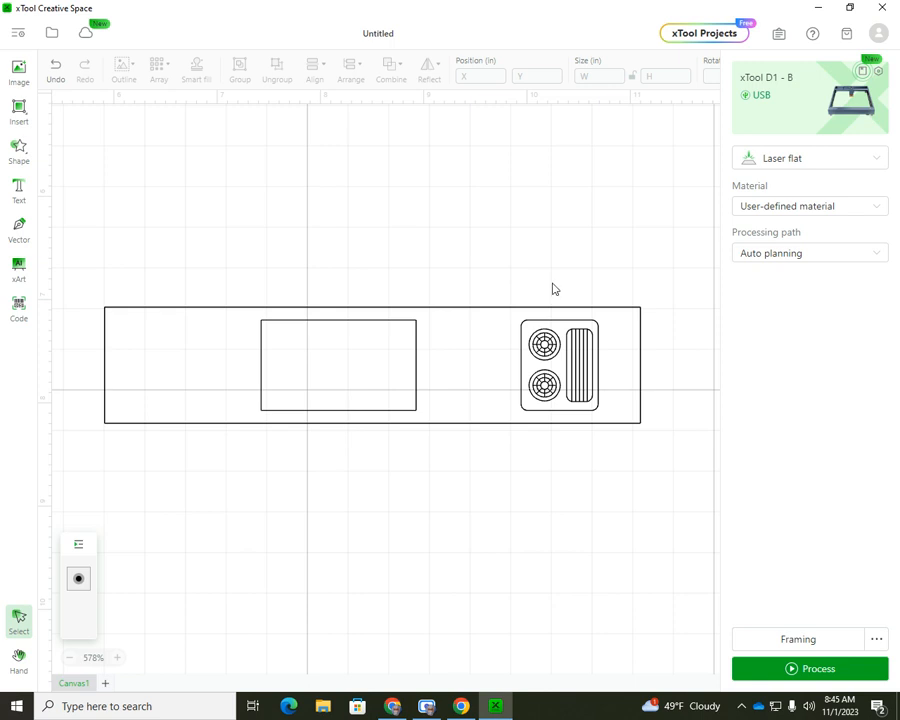
mouse_move(575, 275)
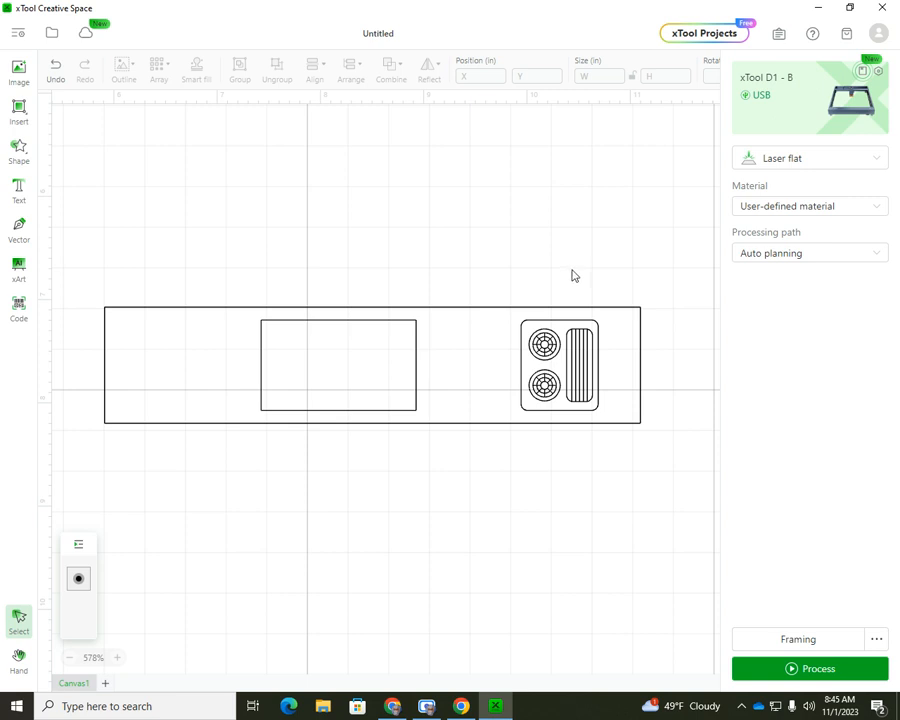
mouse_move(570, 268)
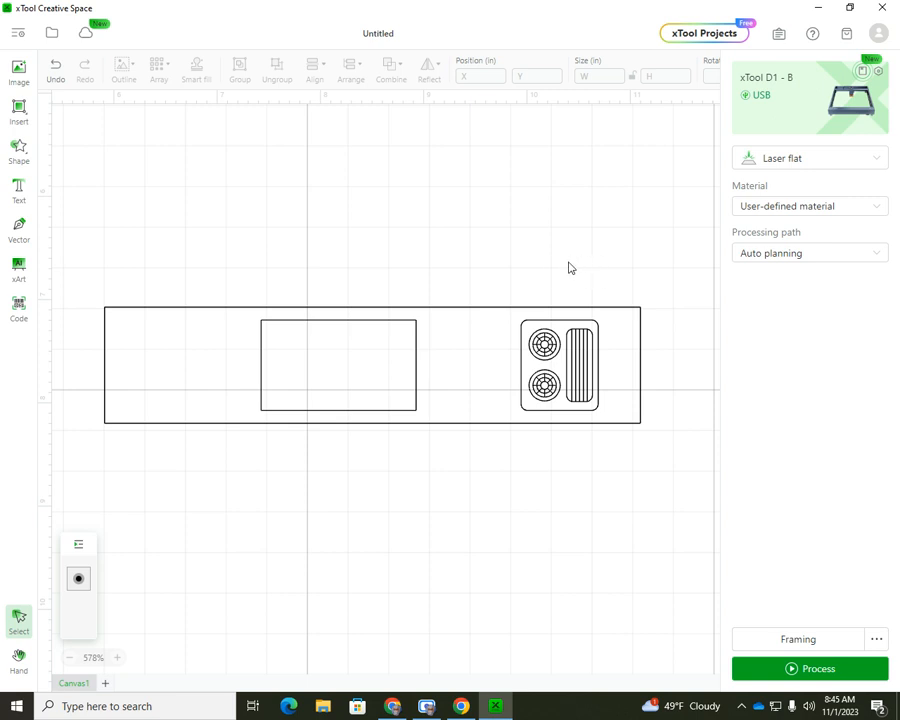
mouse_move(561, 268)
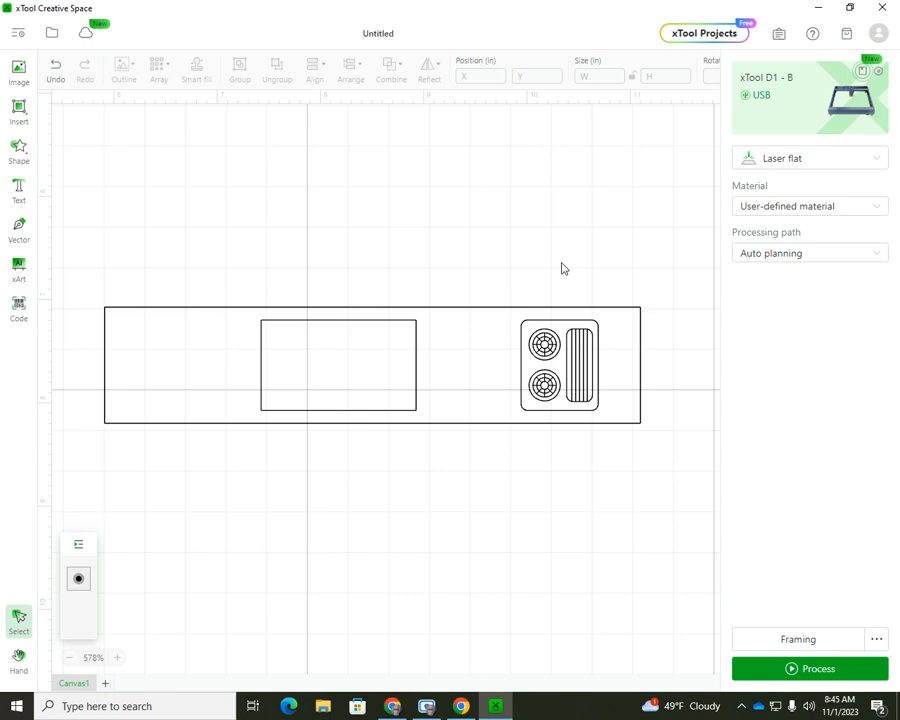
mouse_move(568, 270)
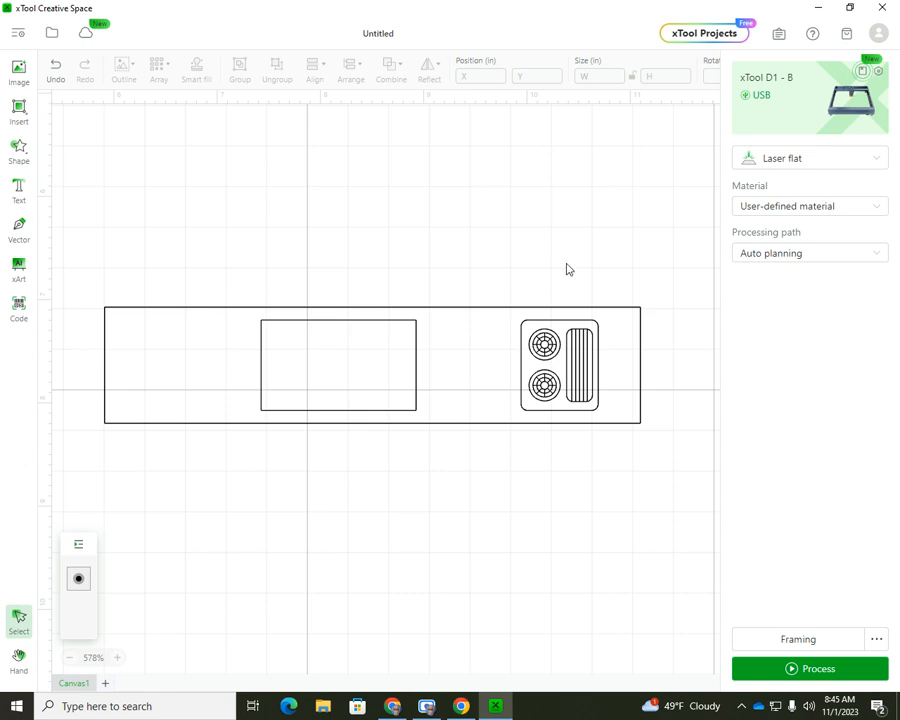
mouse_move(167, 263)
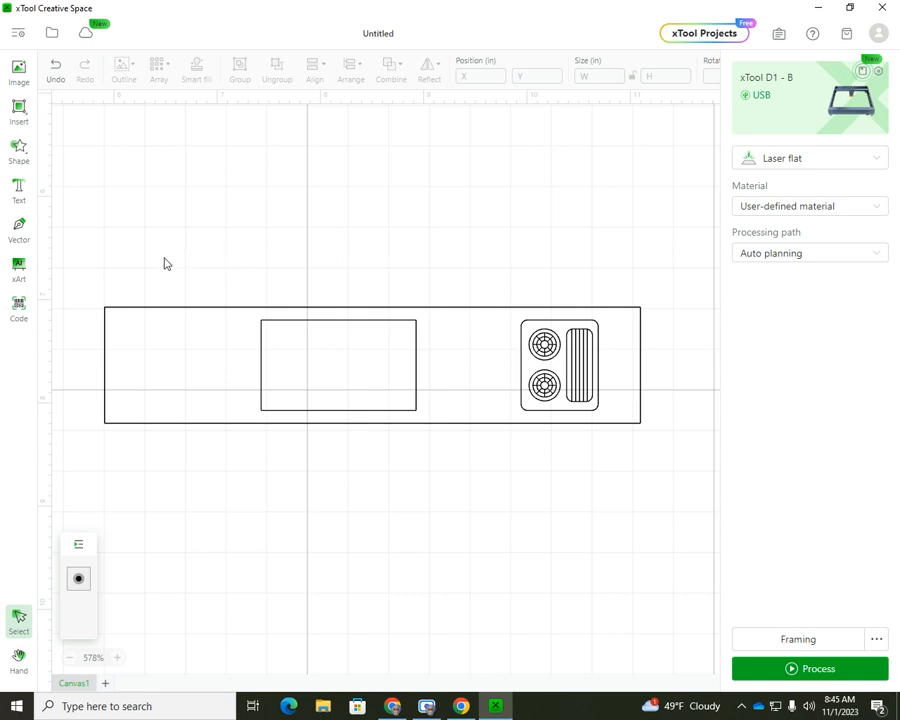
left_click(190, 320)
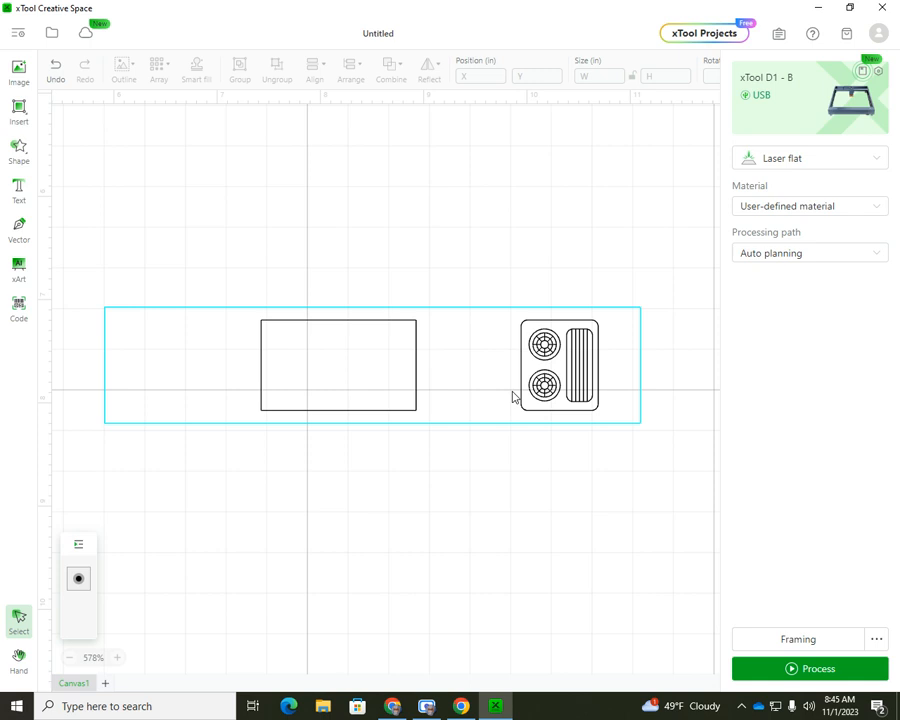
left_click(559, 365)
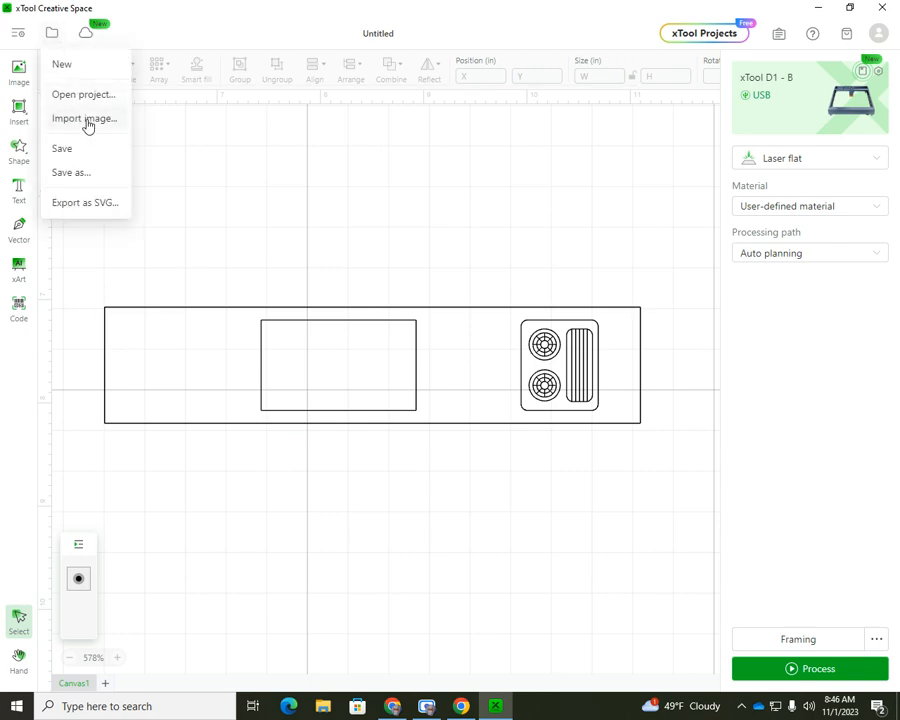
left_click(84, 118)
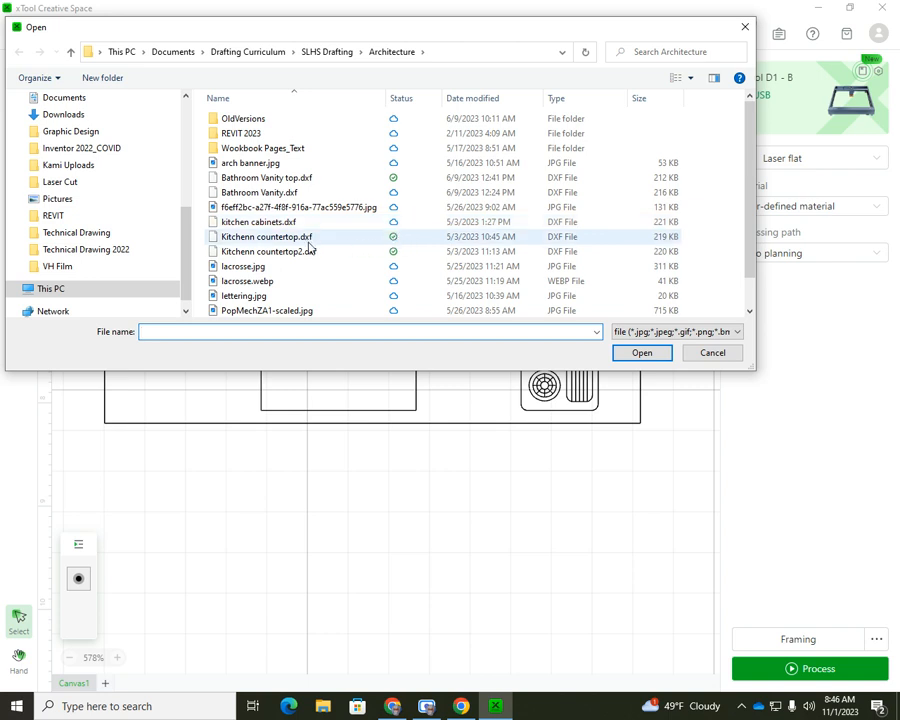
mouse_move(265, 237)
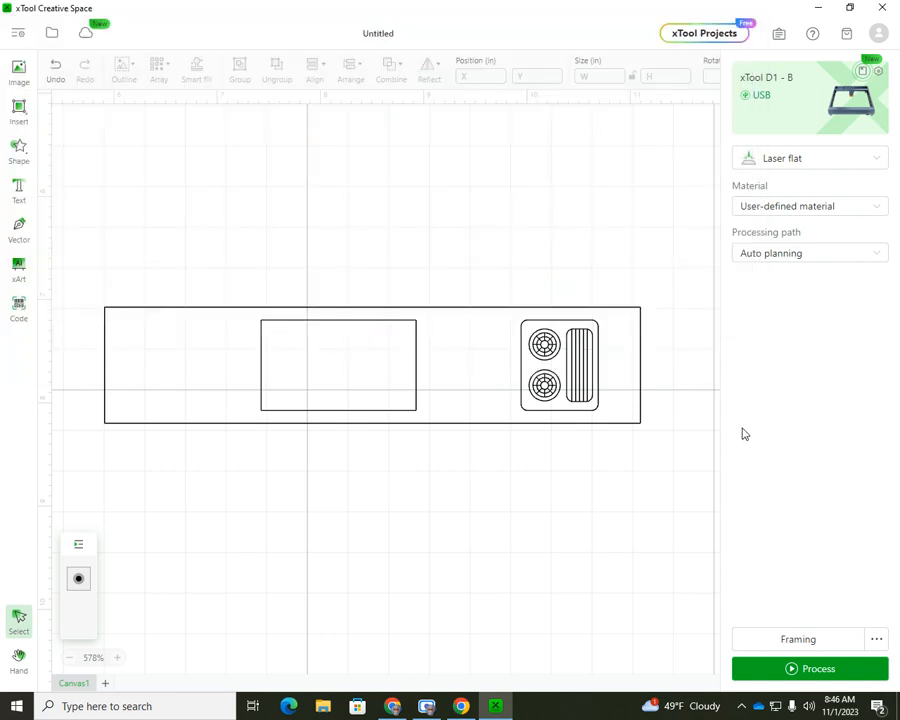
mouse_move(651, 408)
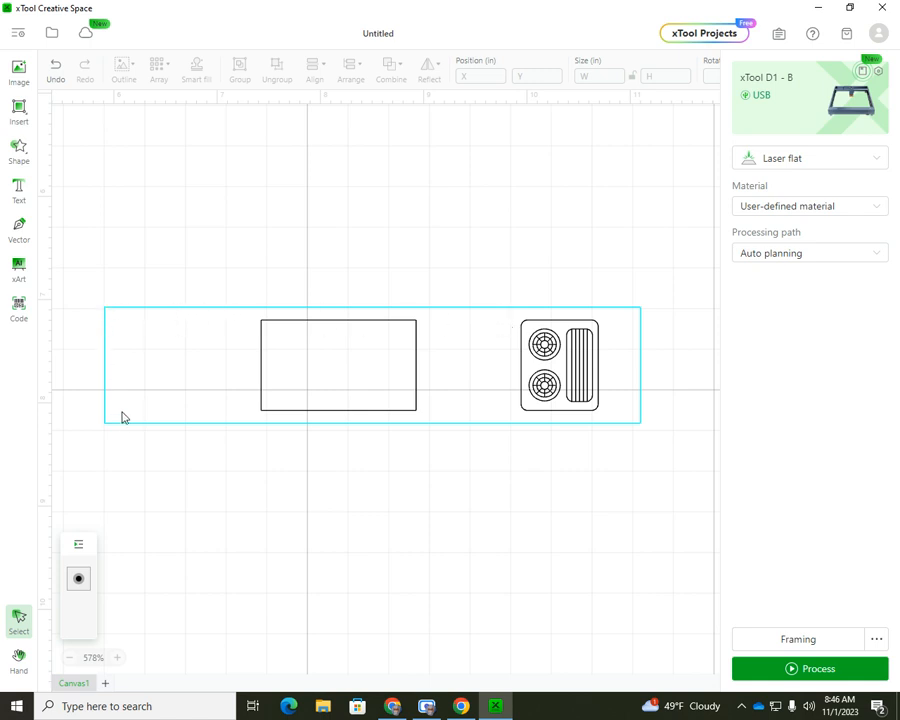
- Select the outer countertop rectangle to show its vector Object setting panel
left_click(200, 178)
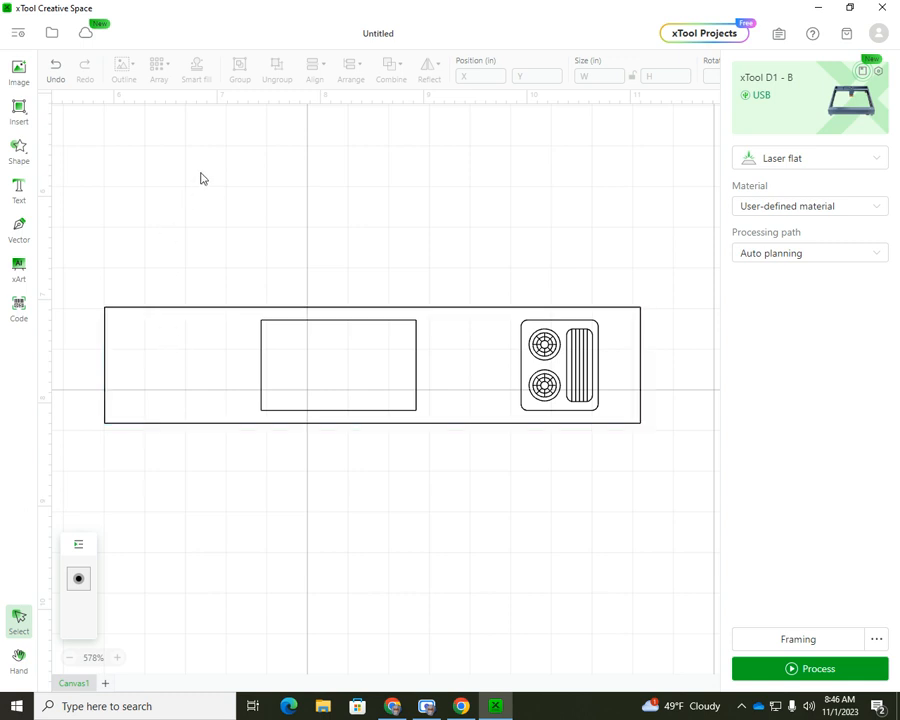
mouse_move(285, 249)
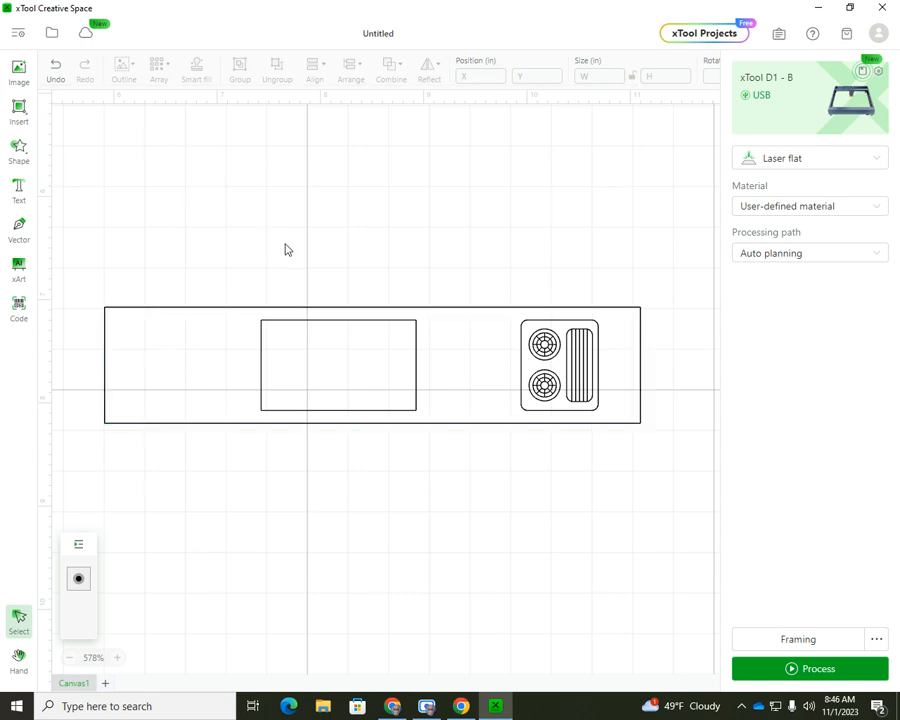
mouse_move(117, 312)
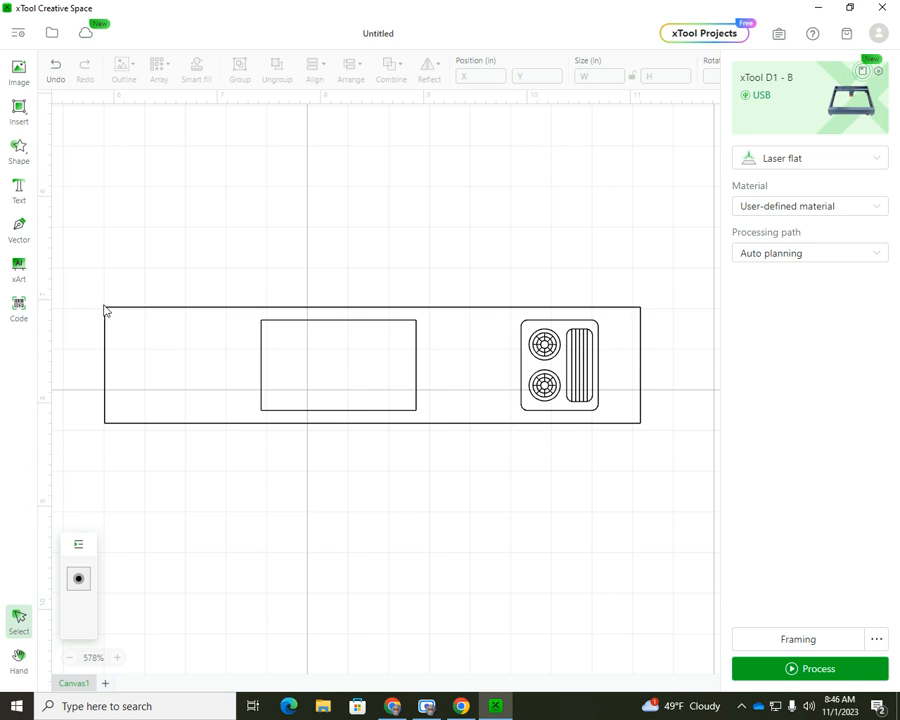
left_click(107, 311)
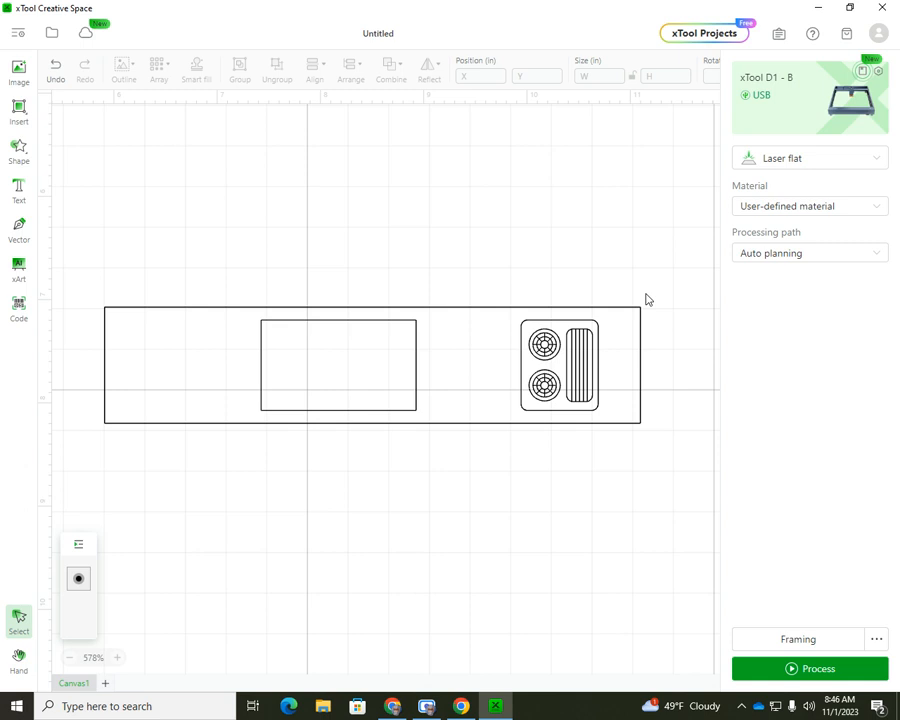
mouse_move(630, 308)
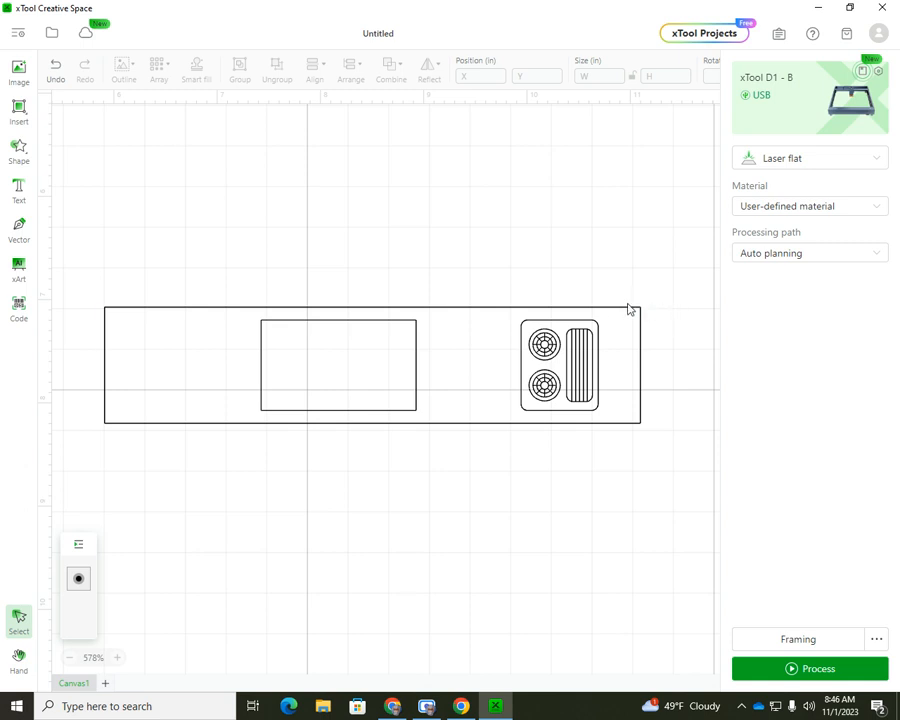
mouse_move(631, 307)
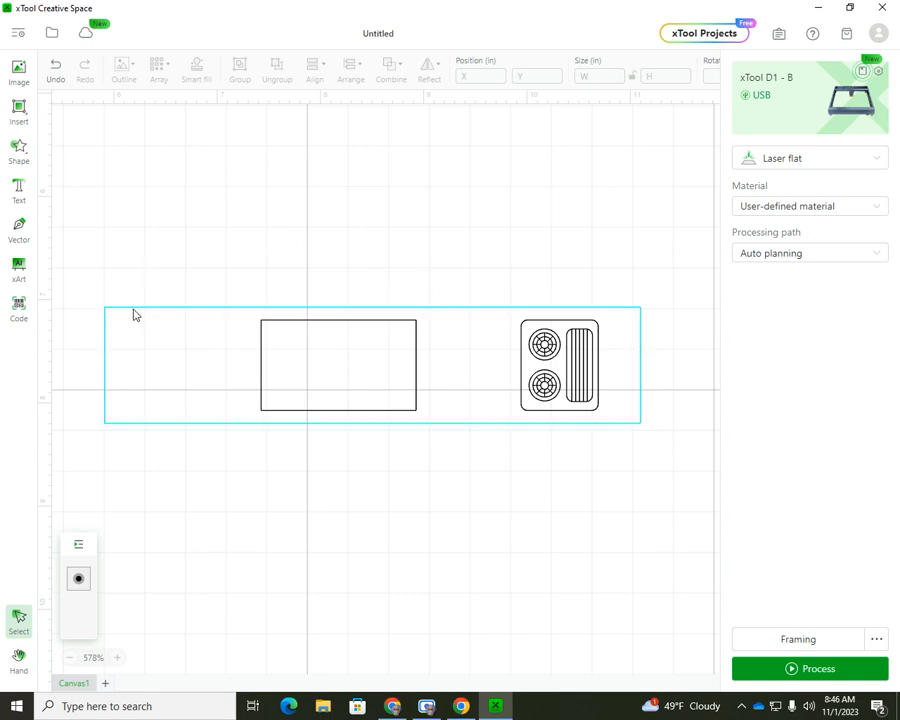
left_click(473, 266)
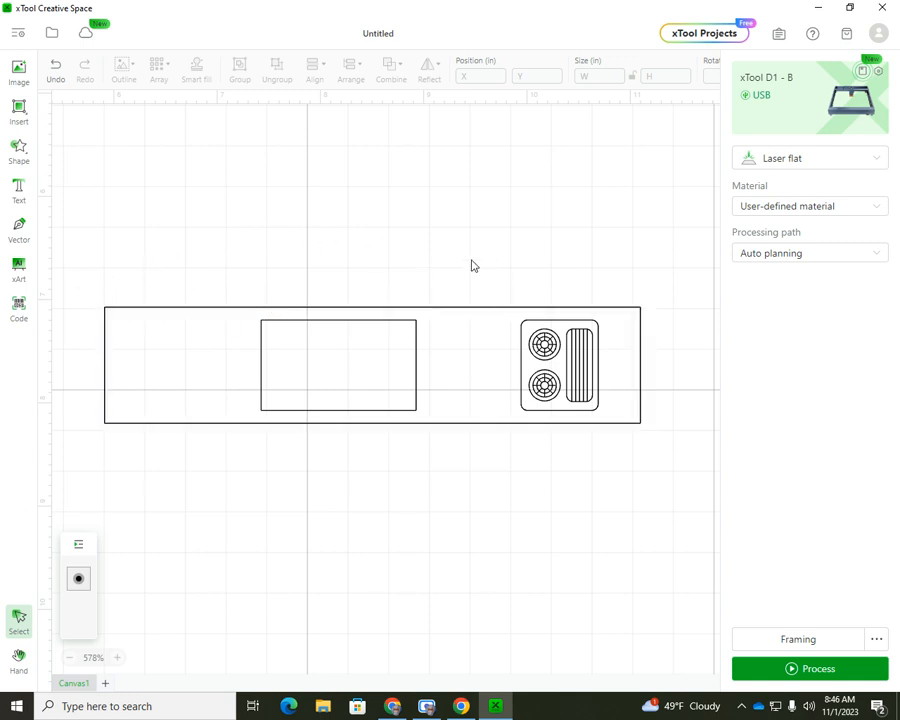
mouse_move(430, 283)
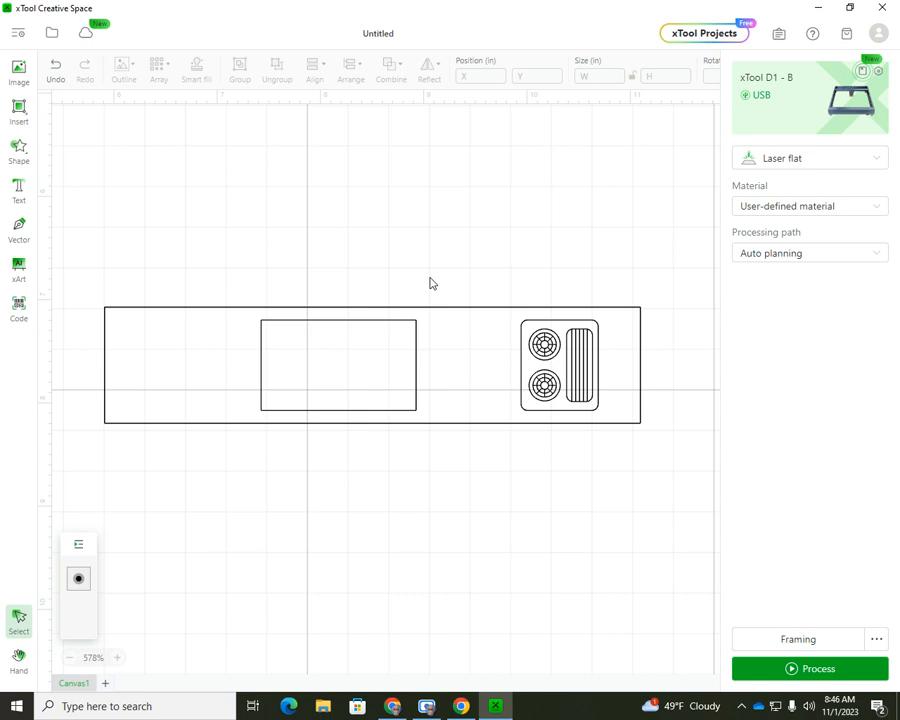
left_click(608, 317)
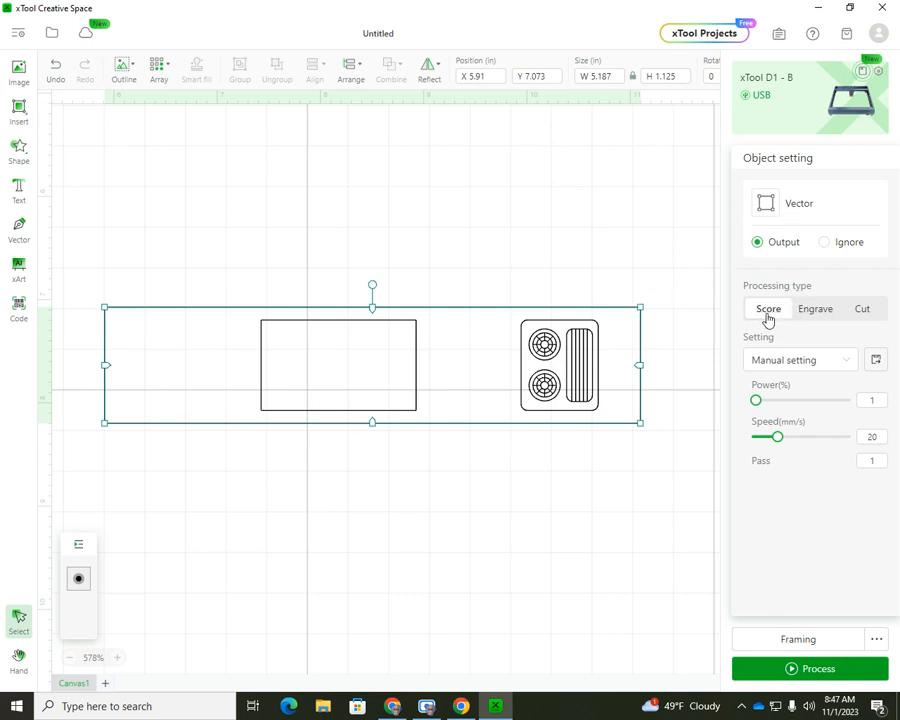
mouse_move(768, 320)
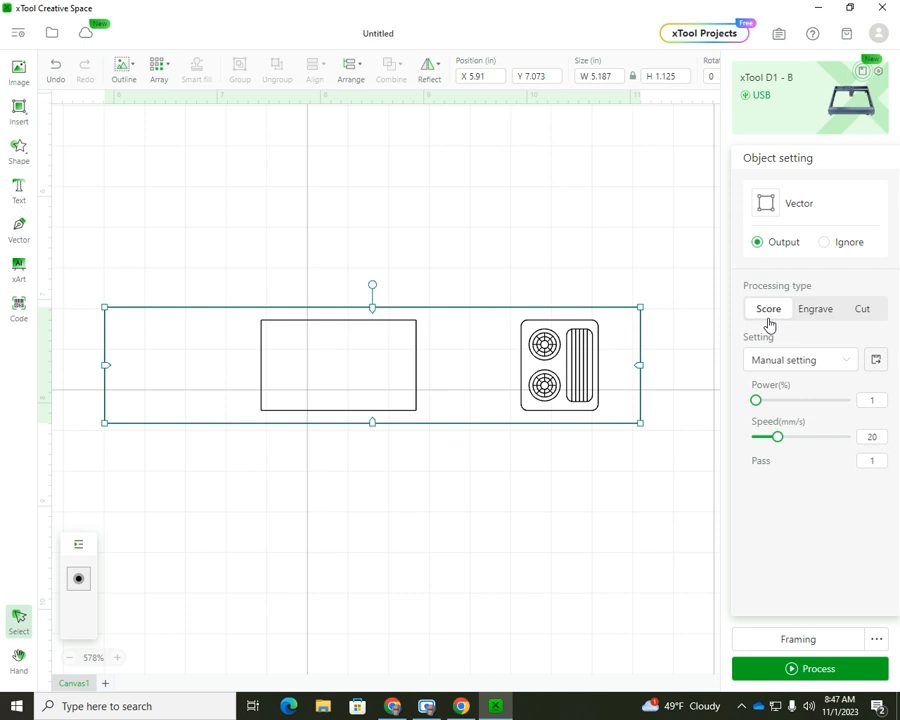
mouse_move(770, 325)
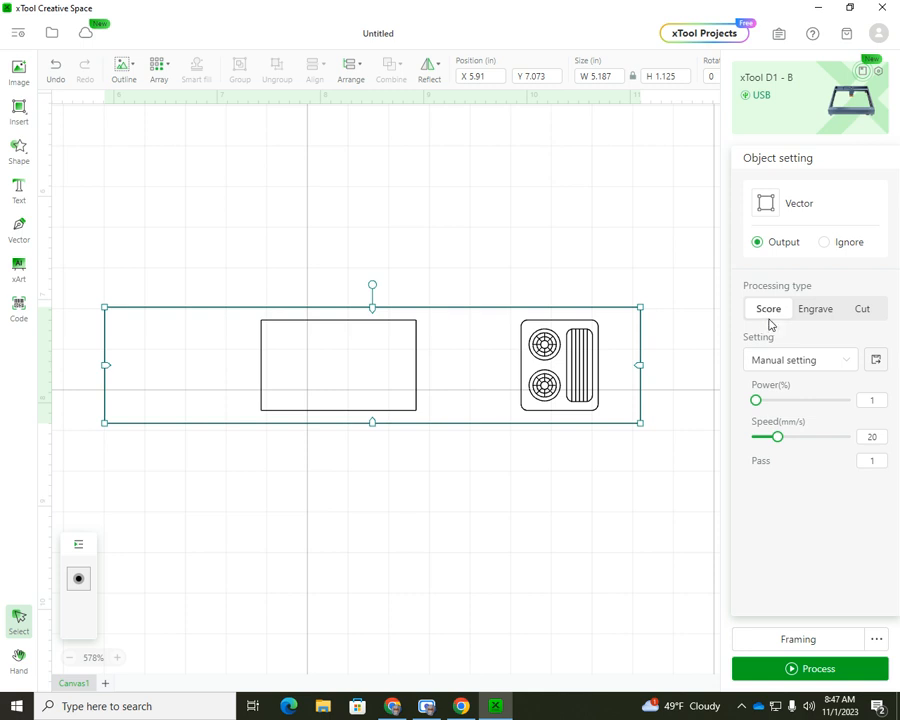
mouse_move(762, 331)
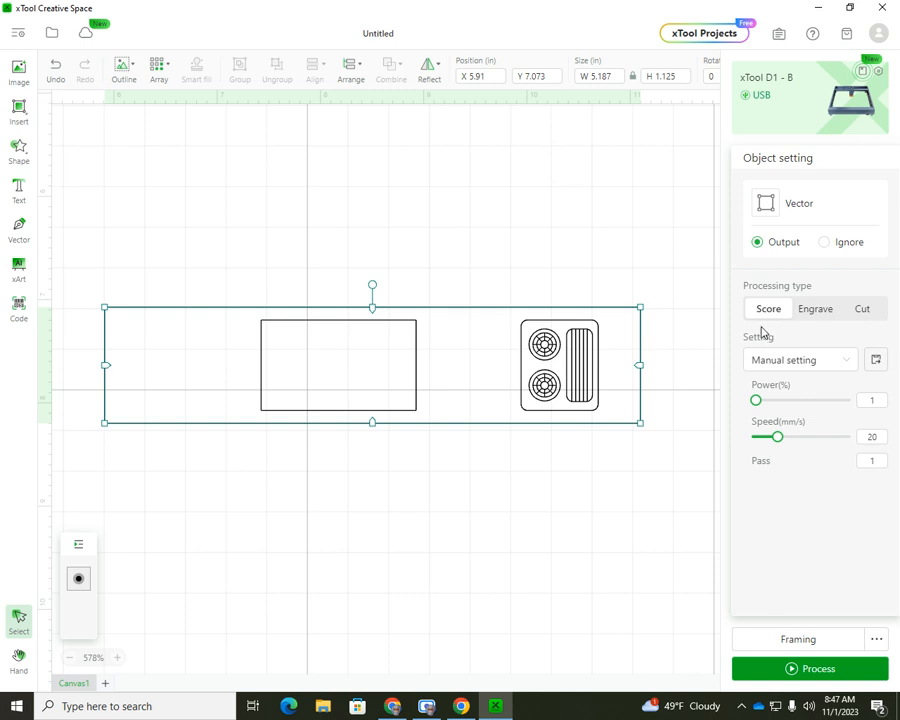
mouse_move(655, 285)
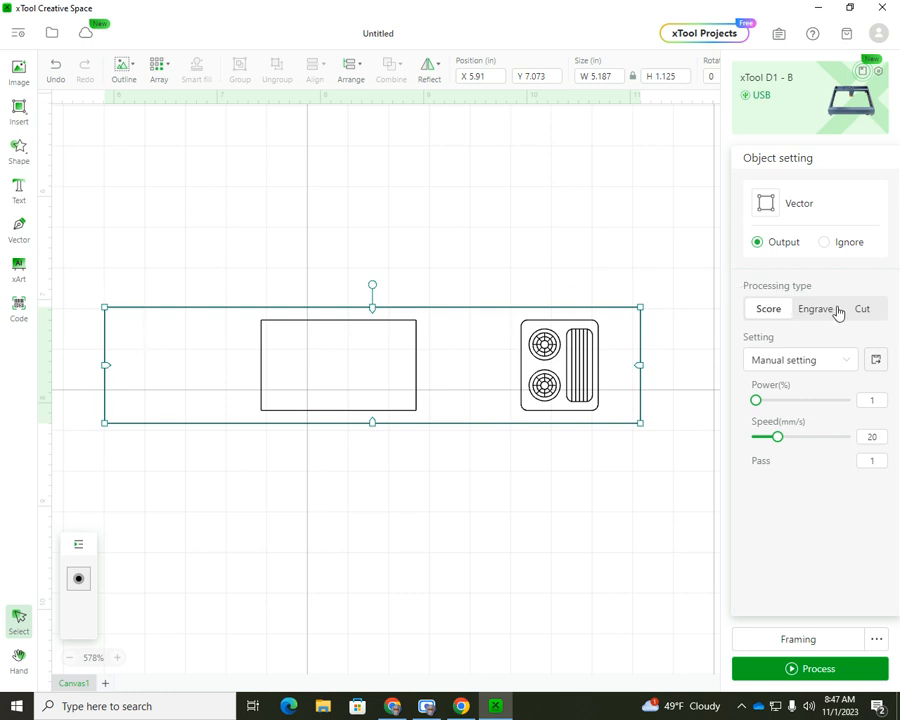
- Set the countertop outline to Cut at 90% power, 15 mm/s, 3 passes
left_click(861, 308)
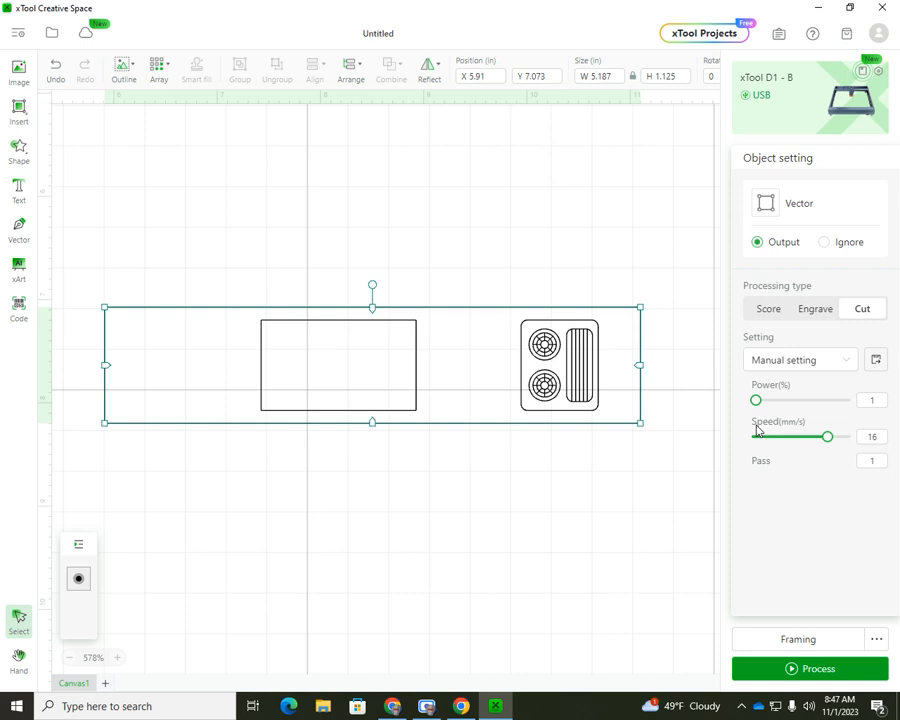
left_click_drag(756, 400, 835, 400)
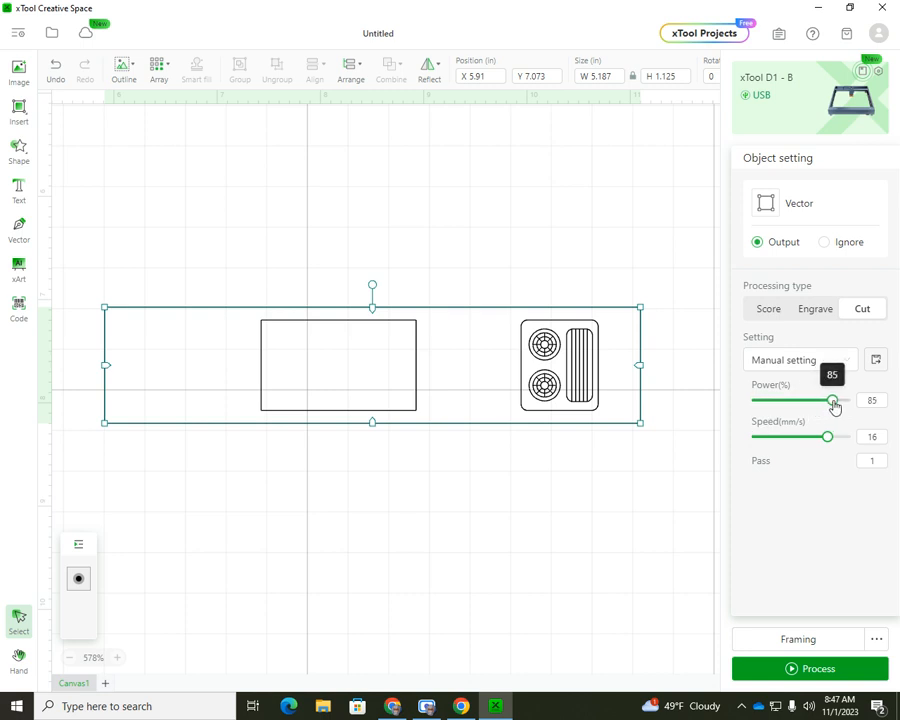
left_click_drag(828, 400, 838, 400)
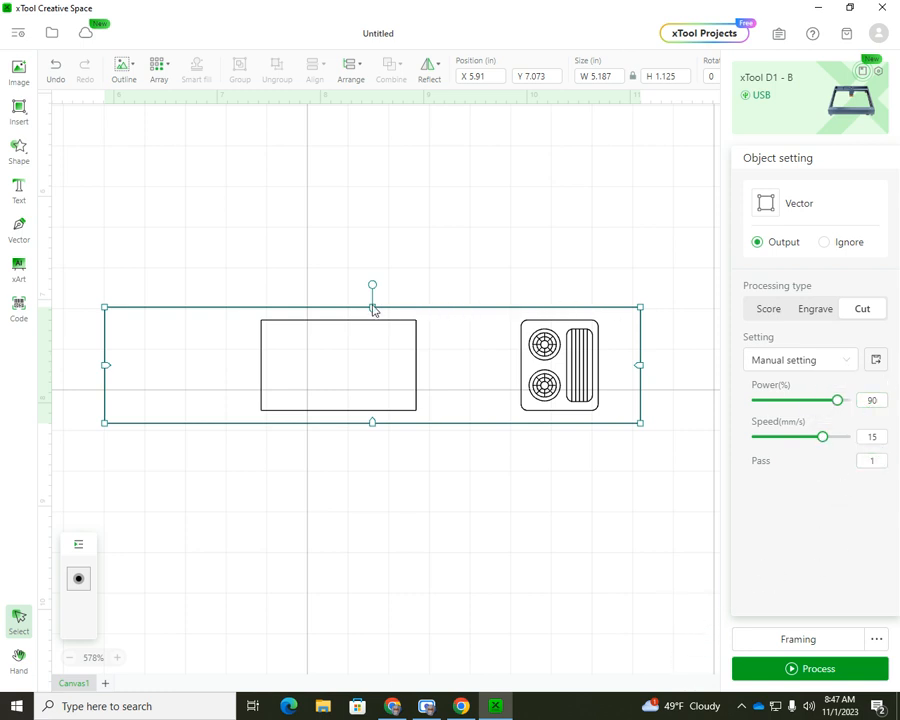
mouse_move(715, 360)
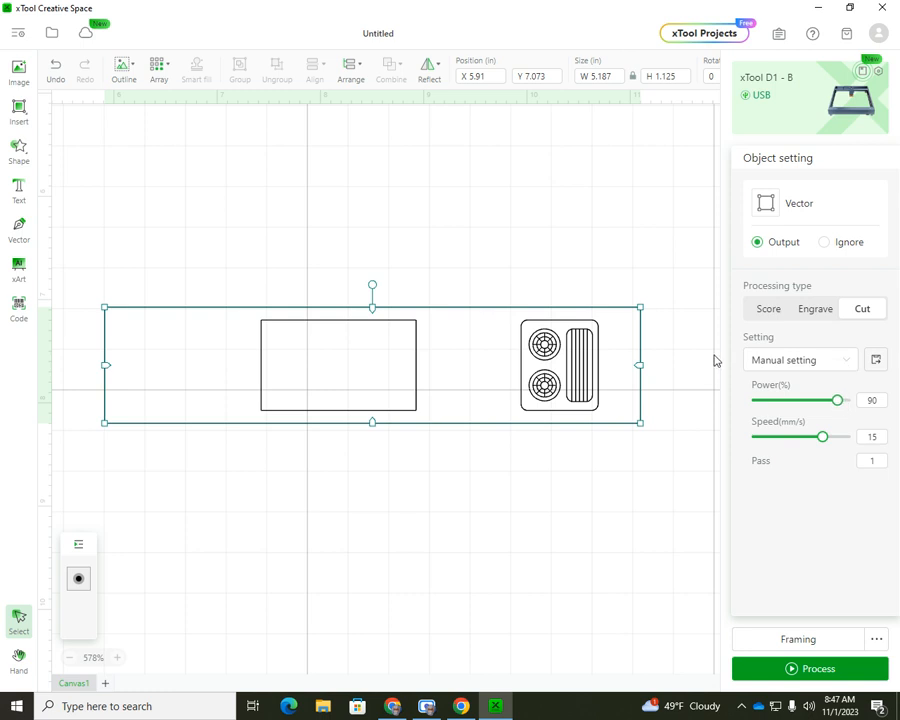
mouse_move(718, 363)
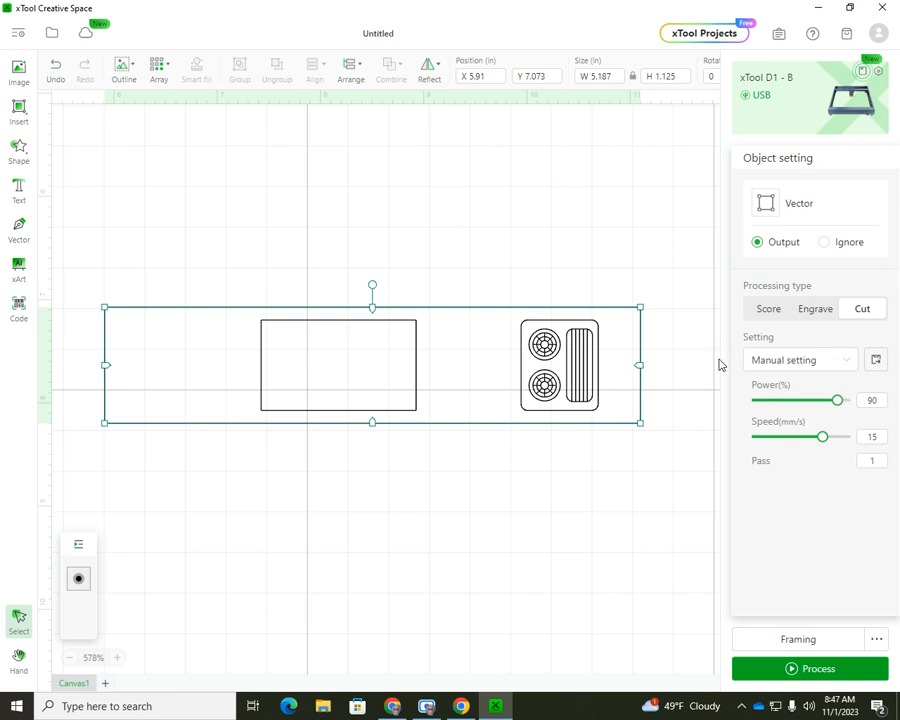
left_click(871, 460)
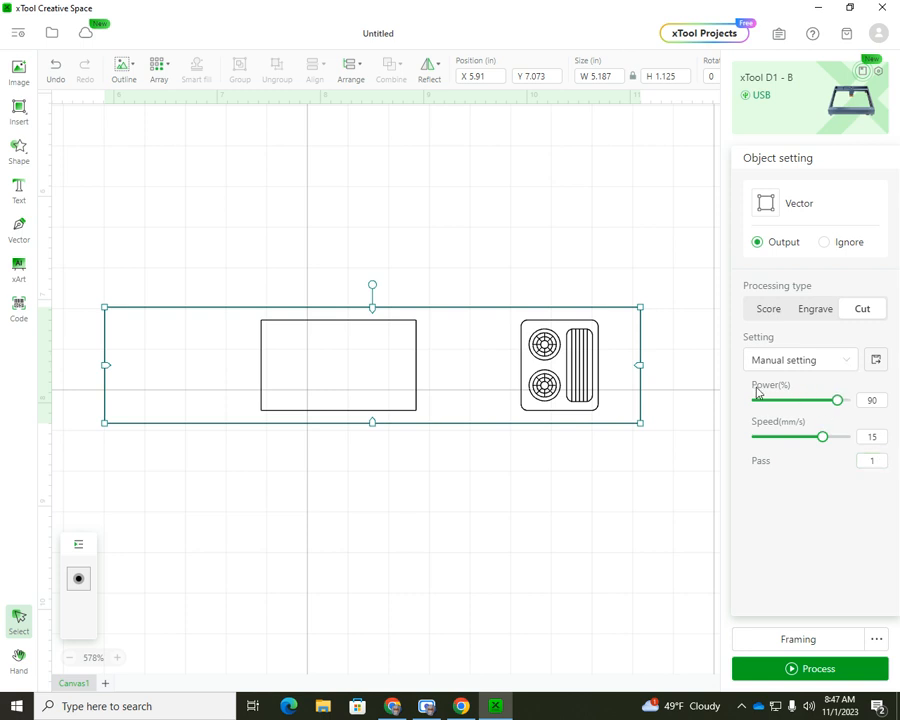
mouse_move(638, 313)
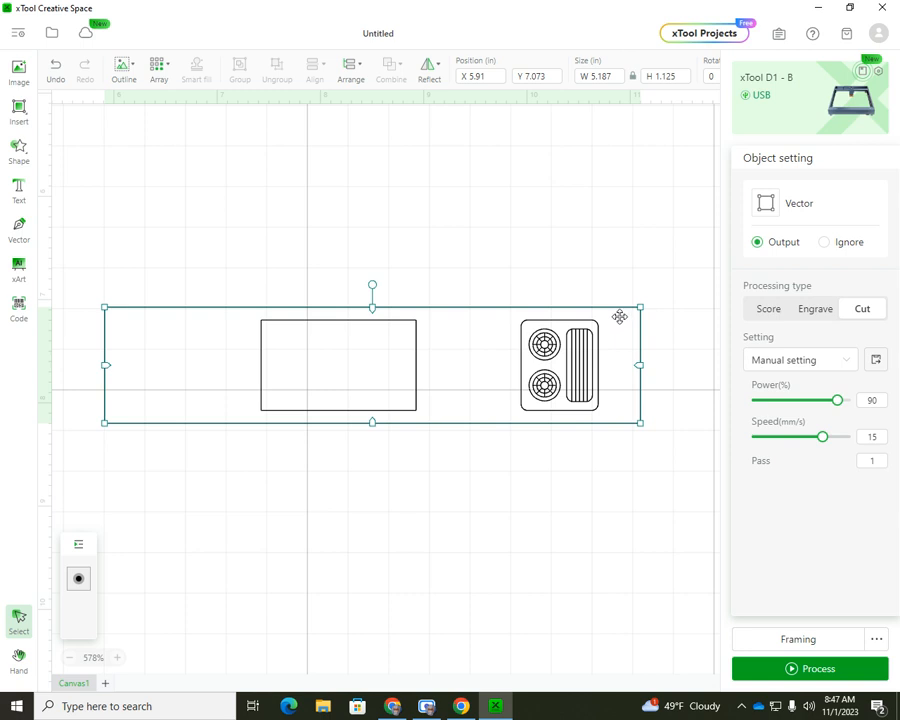
mouse_move(834, 481)
type("3")
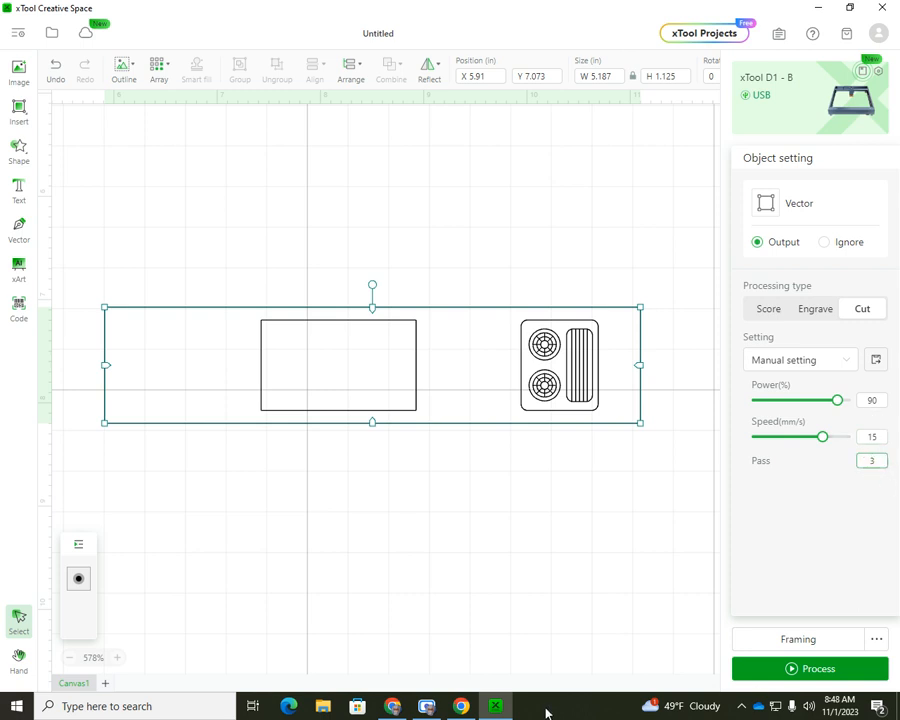
mouse_move(546, 480)
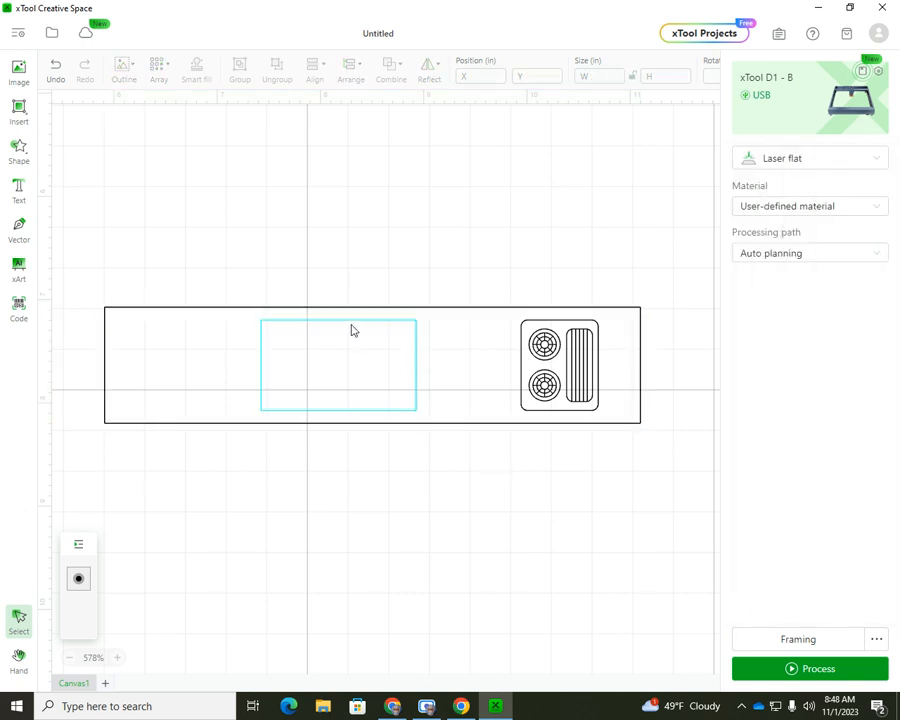
mouse_move(310, 367)
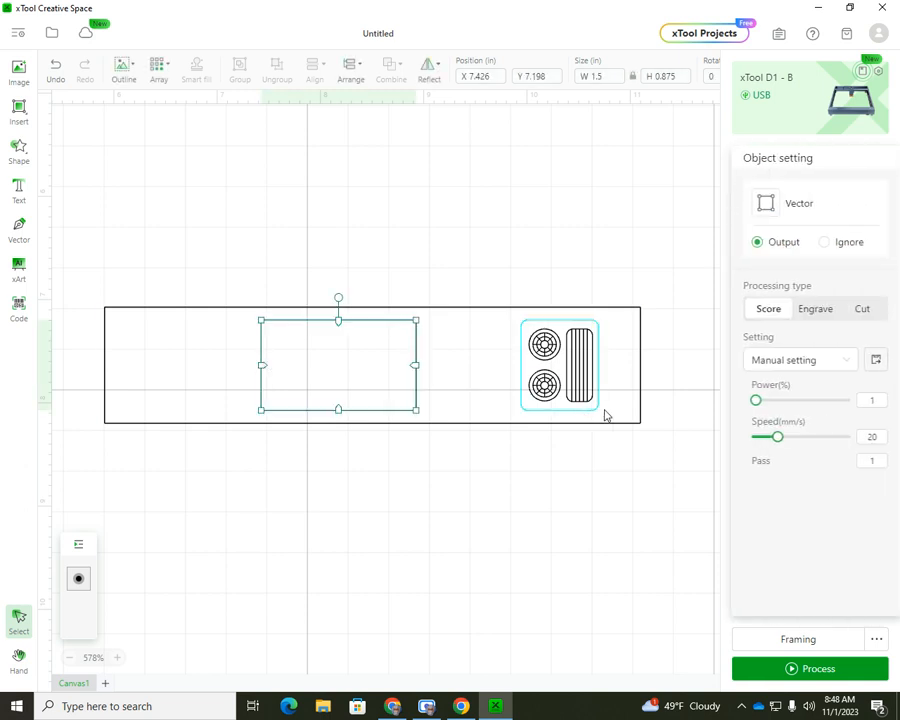
- Set the sink outline to Cut at 90% power with speed 16
left_click(861, 308)
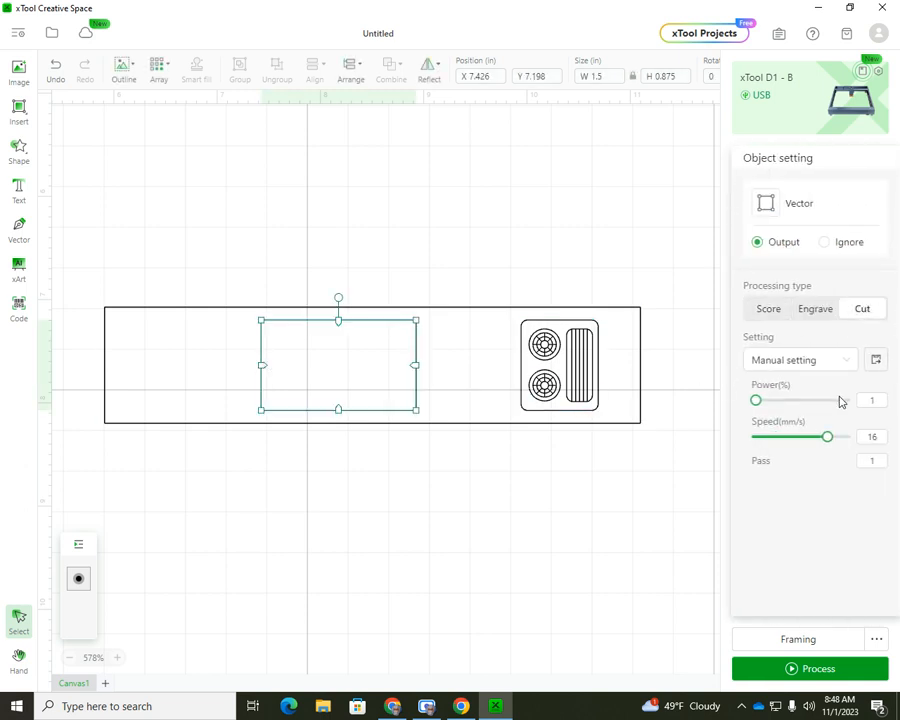
left_click_drag(756, 400, 835, 400)
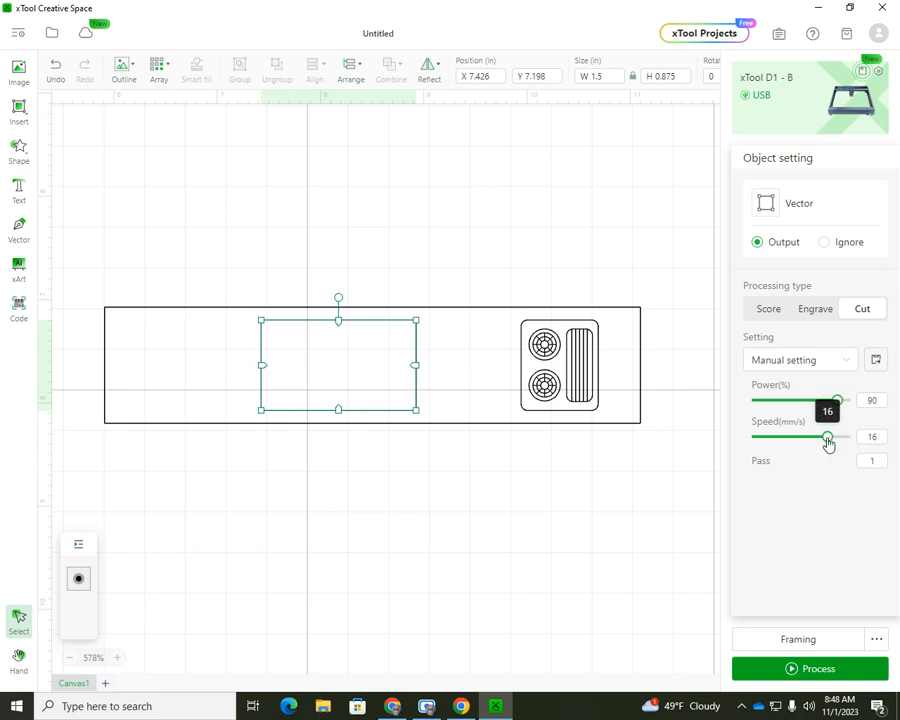
left_click_drag(828, 437, 822, 437)
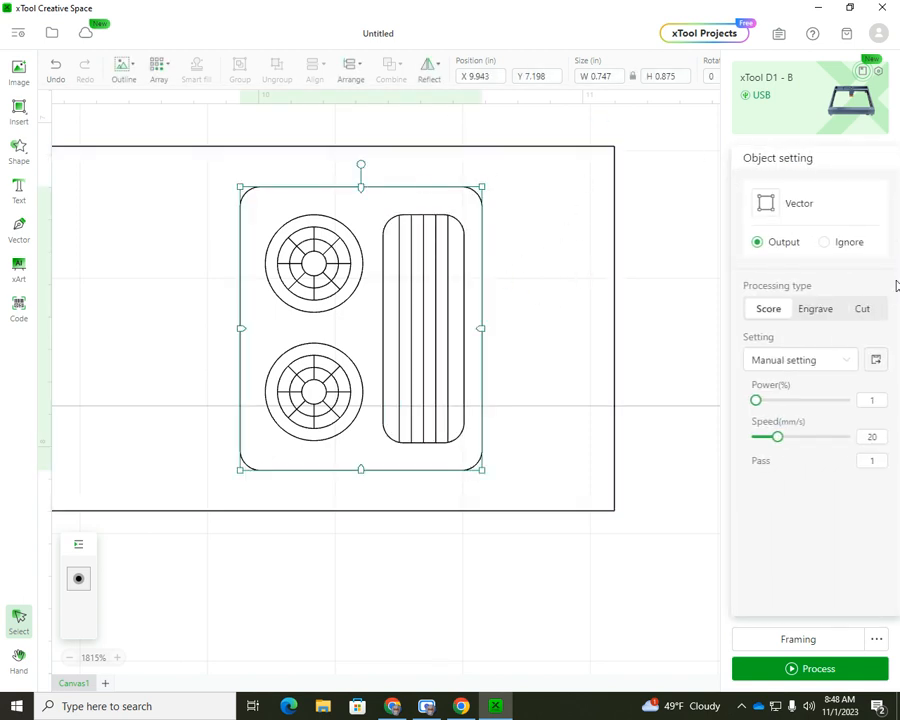
- Tune the stove outline's Score power to 80% and speed to 40 mm/s
left_click_drag(756, 400, 836, 400)
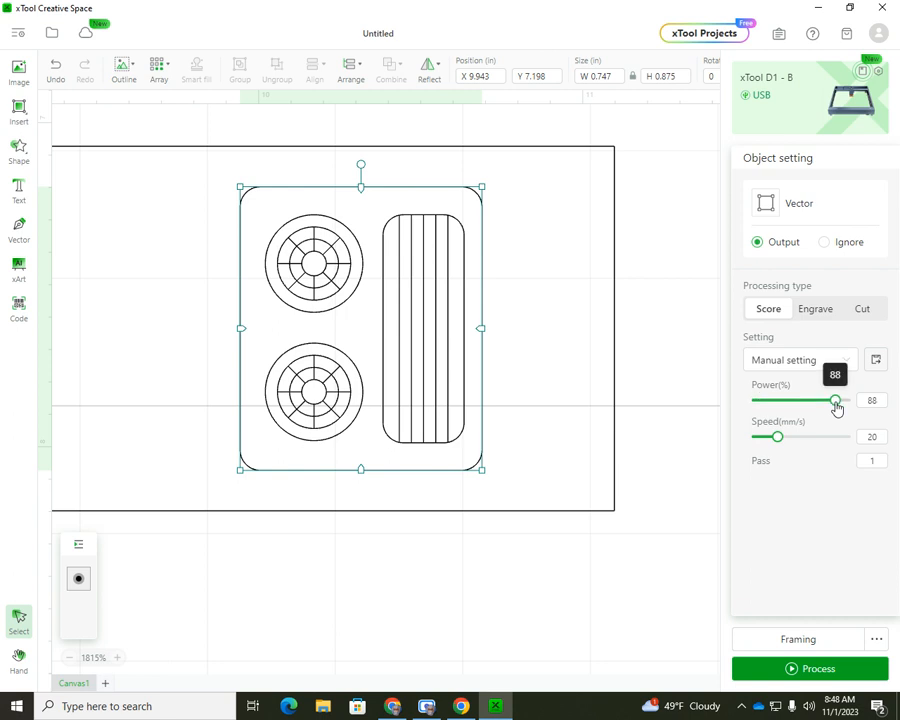
left_click_drag(838, 400, 833, 400)
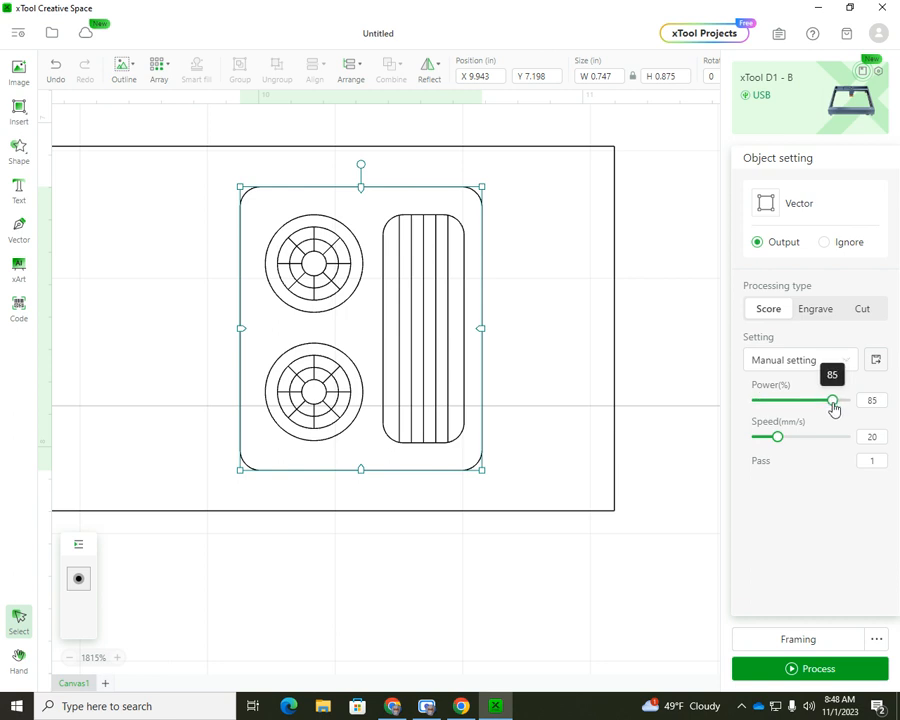
left_click_drag(833, 400, 827, 400)
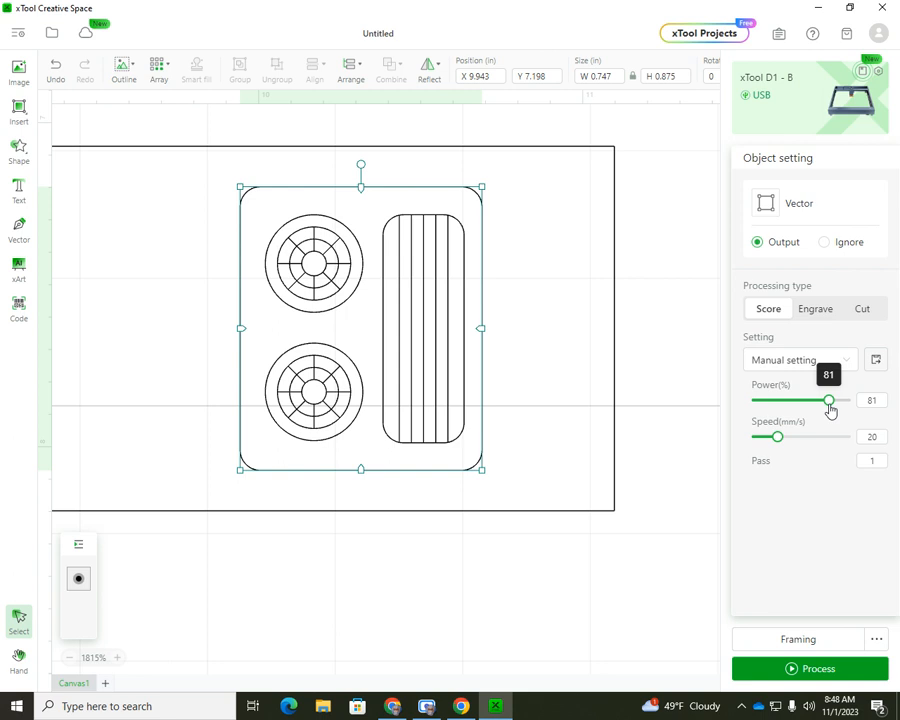
left_click_drag(828, 400, 826, 400)
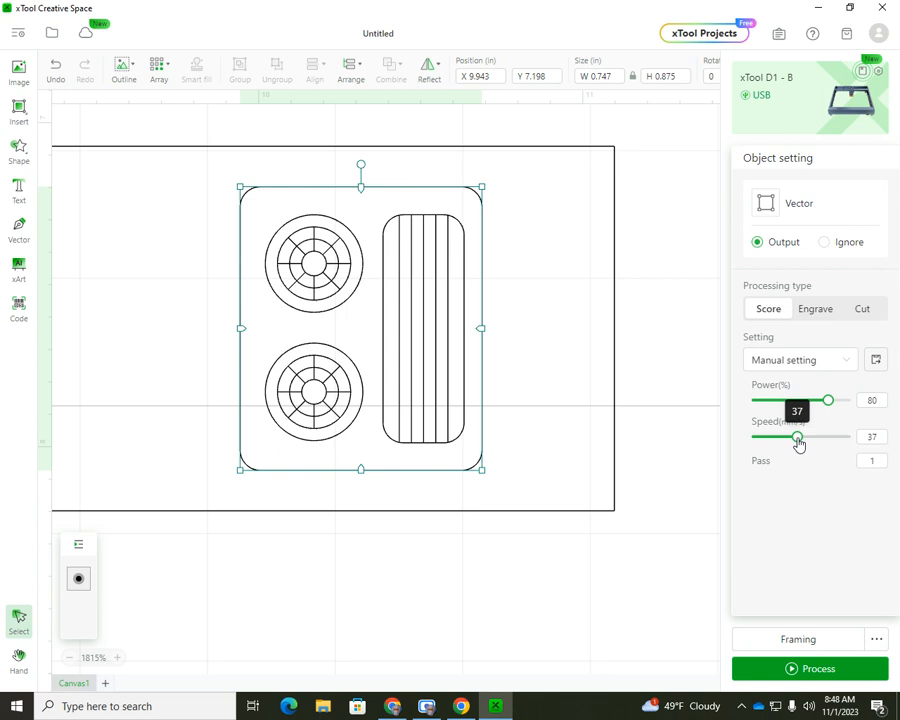
left_click_drag(797, 437, 801, 437)
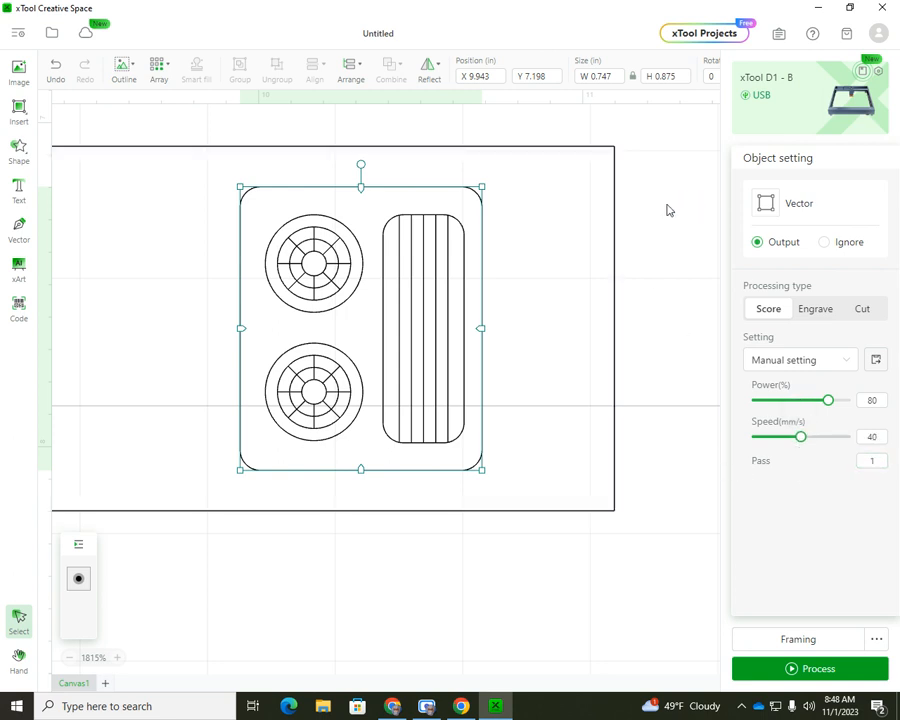
left_click(314, 260)
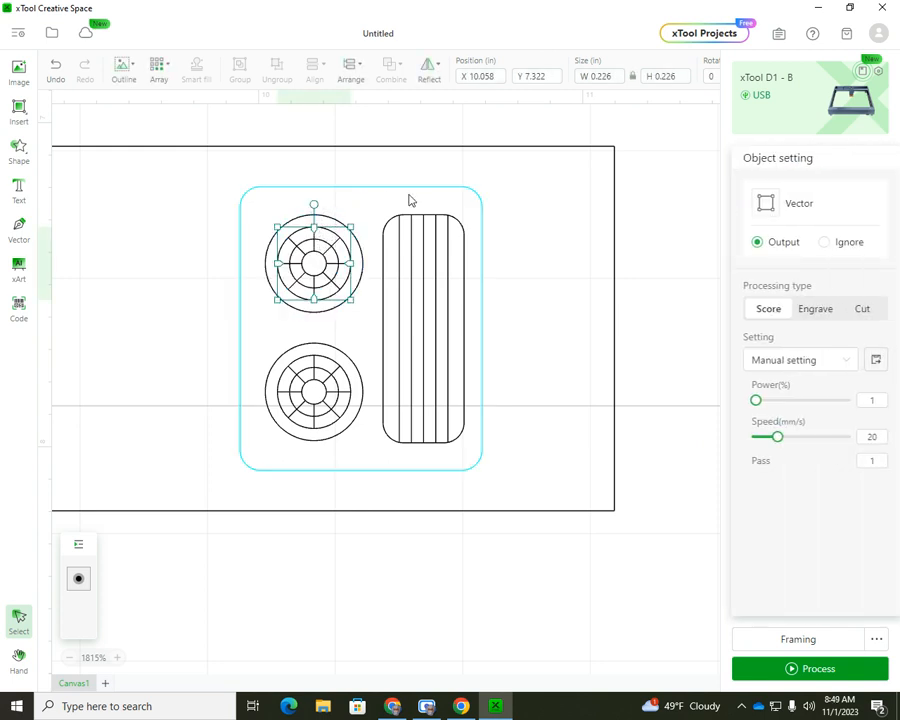
- Select both stove burners and raise their scoring power
left_click(313, 392)
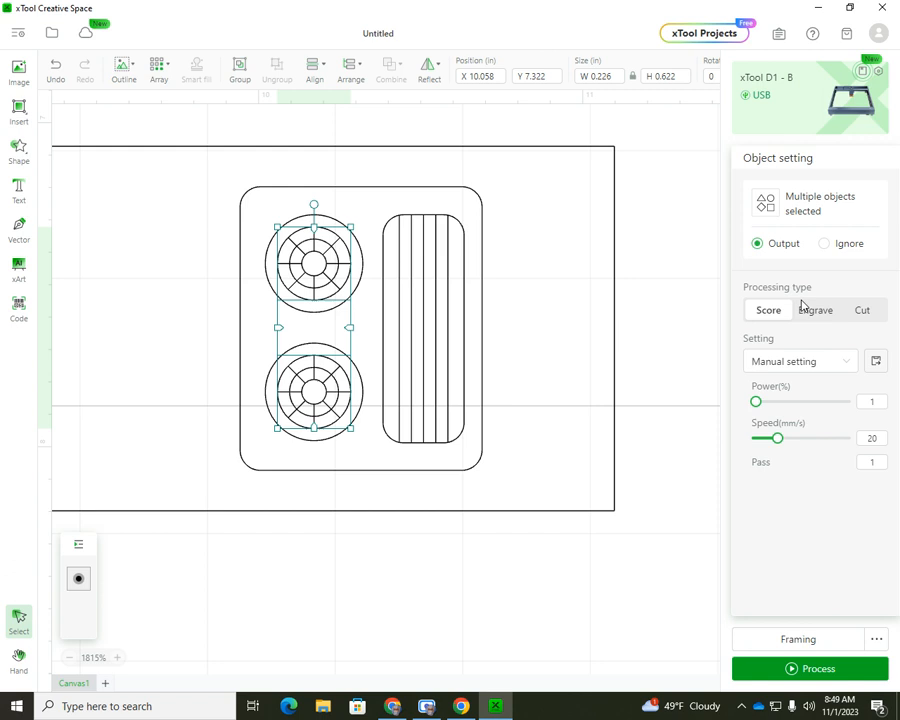
left_click_drag(757, 401, 835, 401)
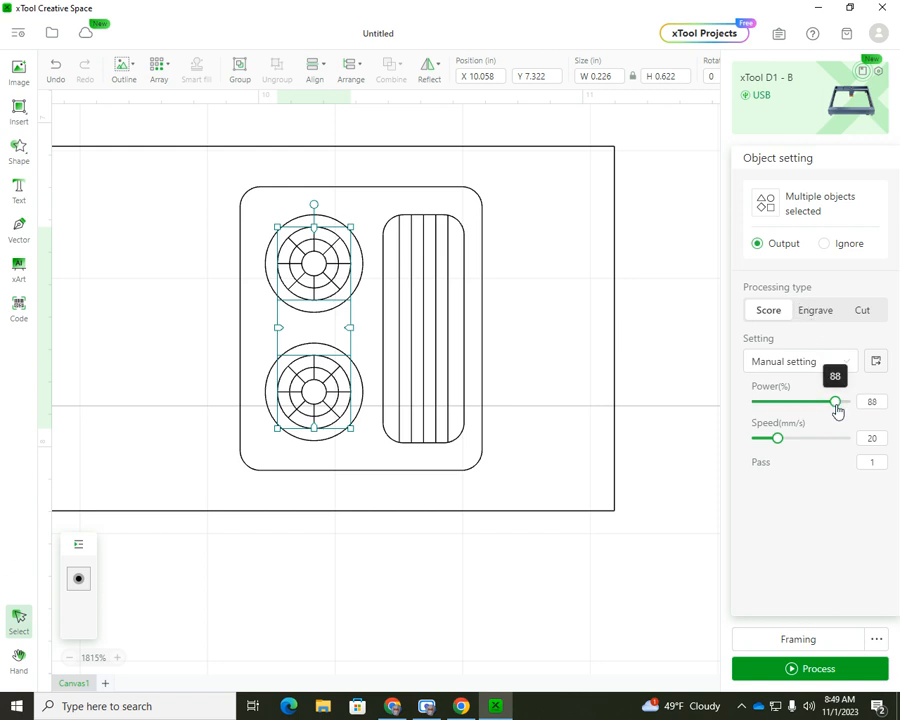
left_click_drag(834, 401, 838, 401)
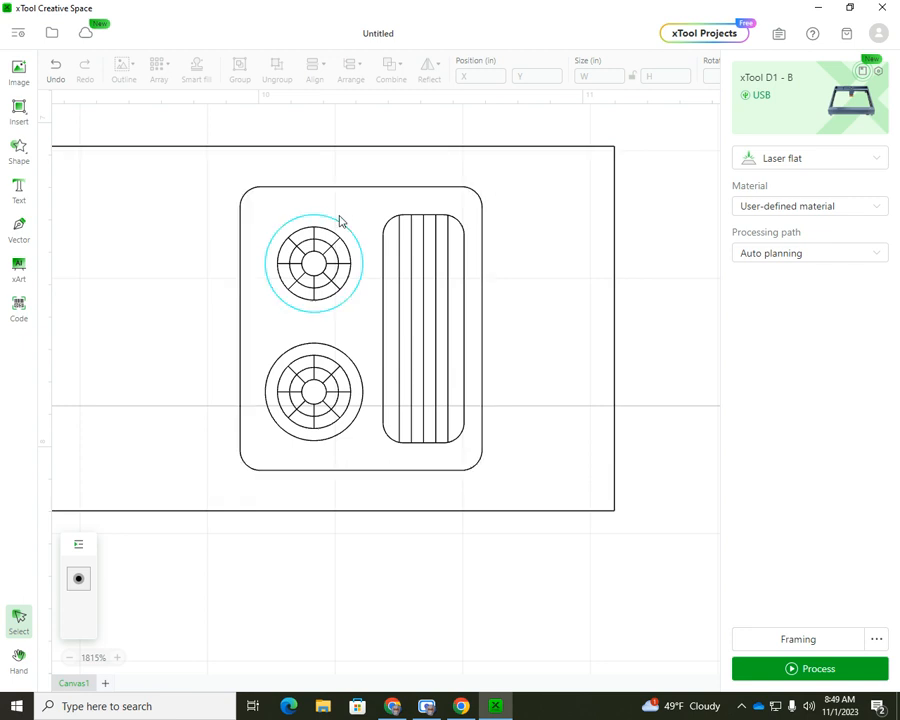
left_click(313, 263)
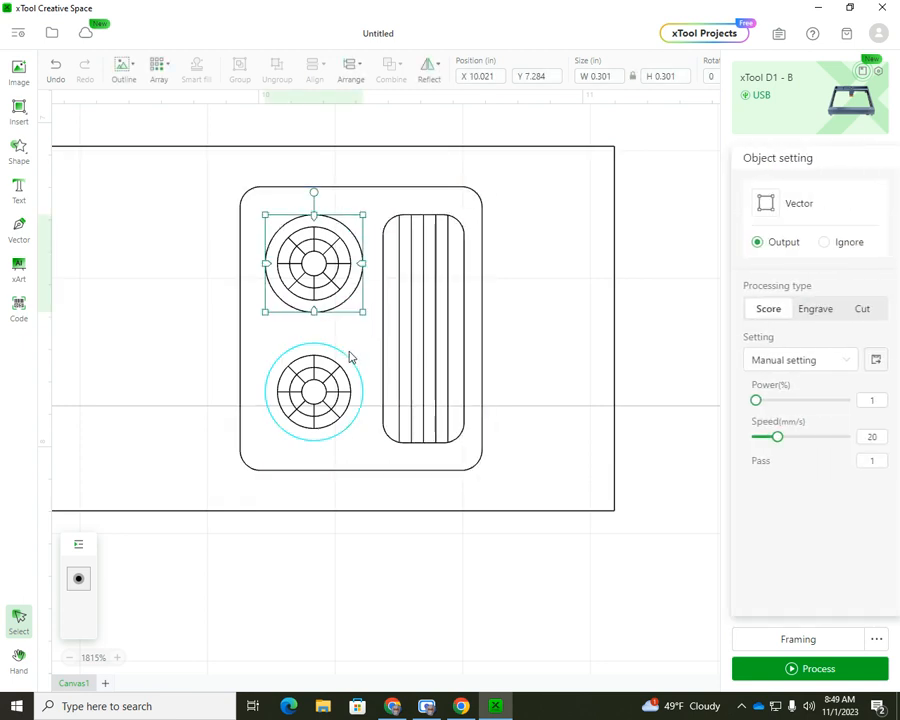
left_click(313, 395)
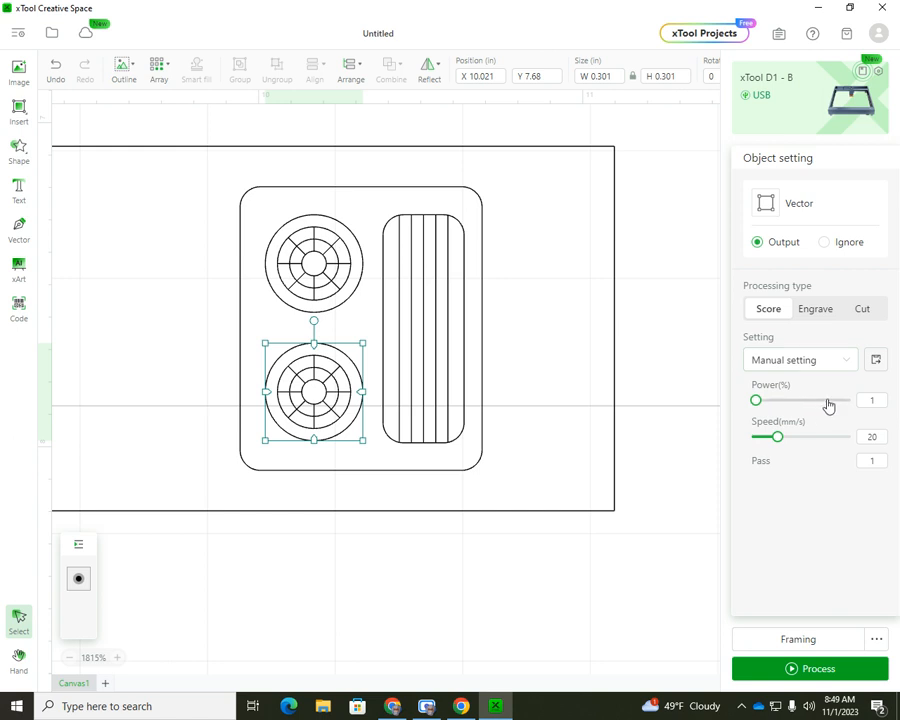
- Settle the lower burner at 70% power and 40 mm/s, then deselect it
left_click_drag(755, 400, 823, 400)
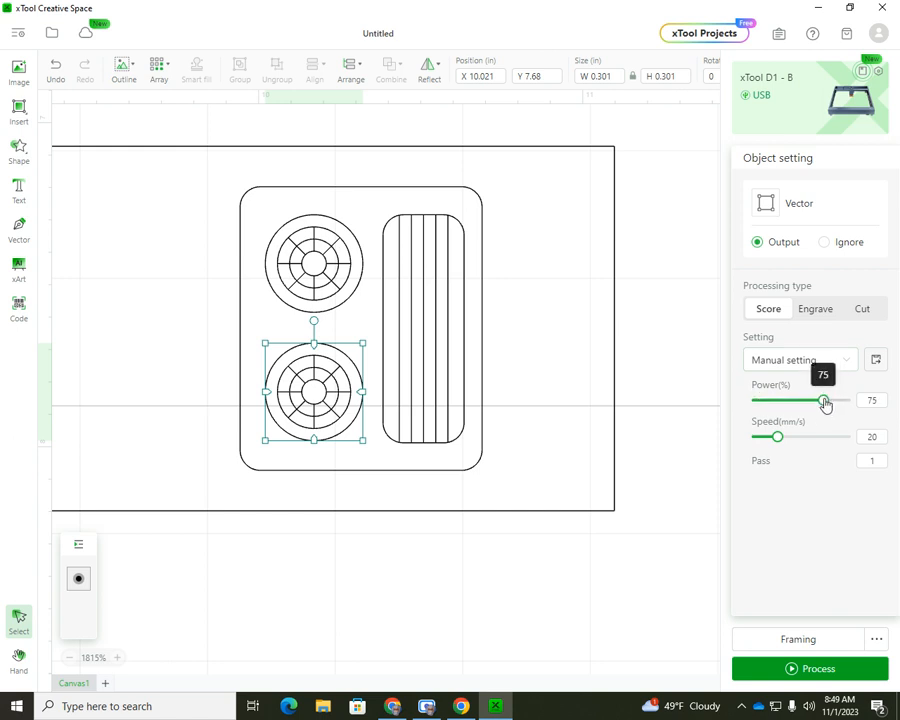
left_click_drag(825, 400, 820, 400)
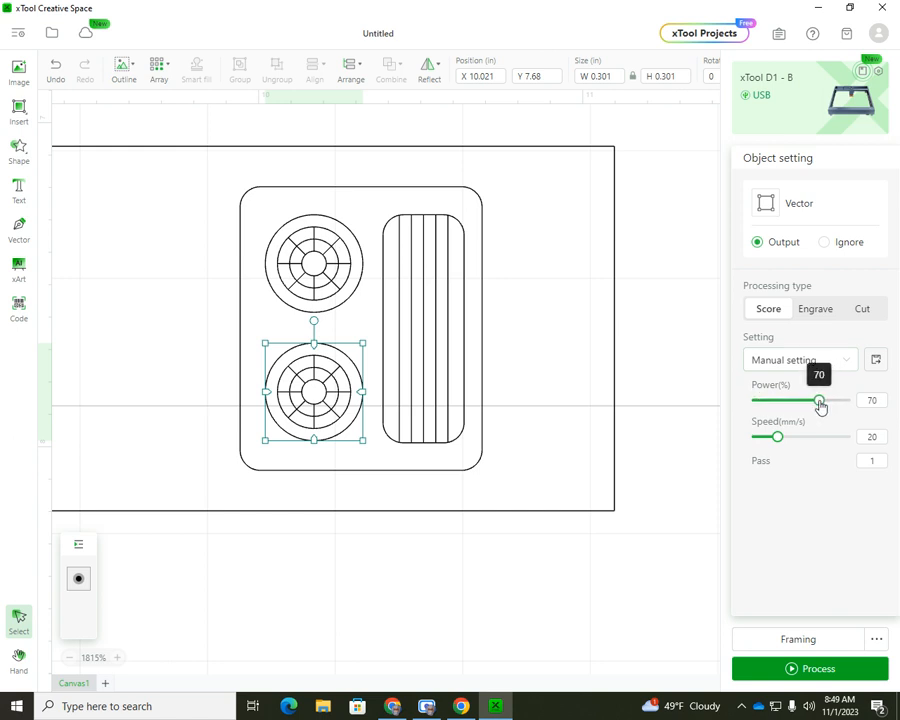
left_click_drag(778, 436, 815, 436)
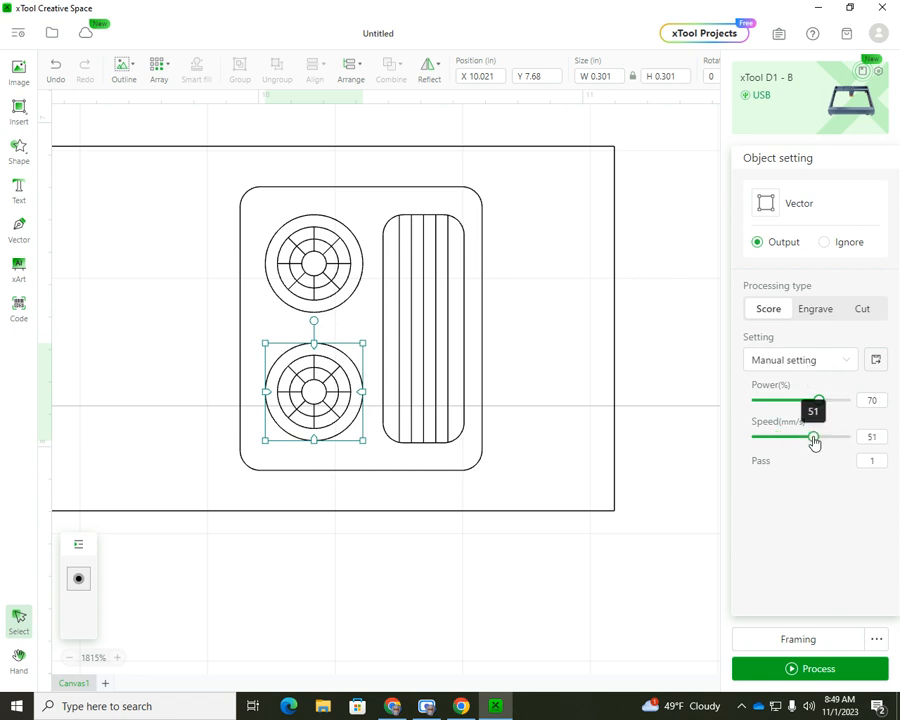
left_click_drag(814, 438, 808, 438)
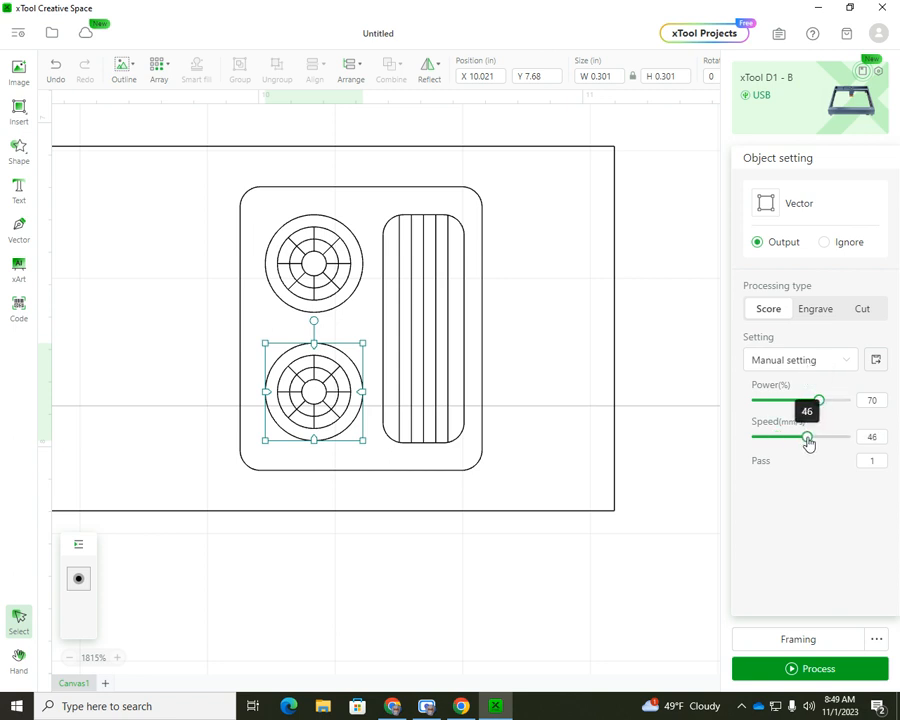
left_click_drag(810, 436, 805, 436)
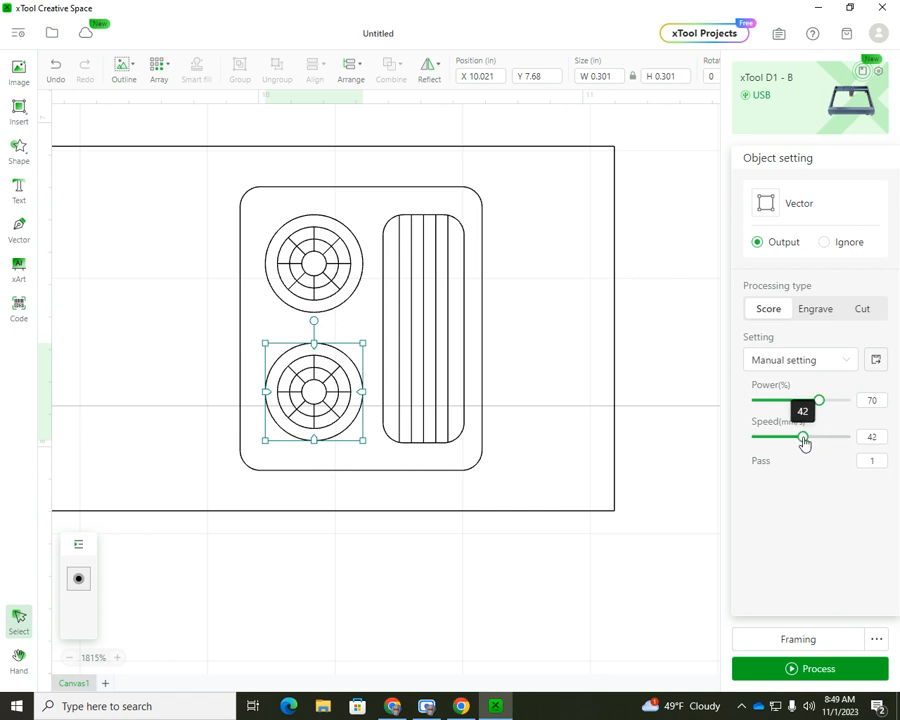
left_click_drag(805, 436, 800, 436)
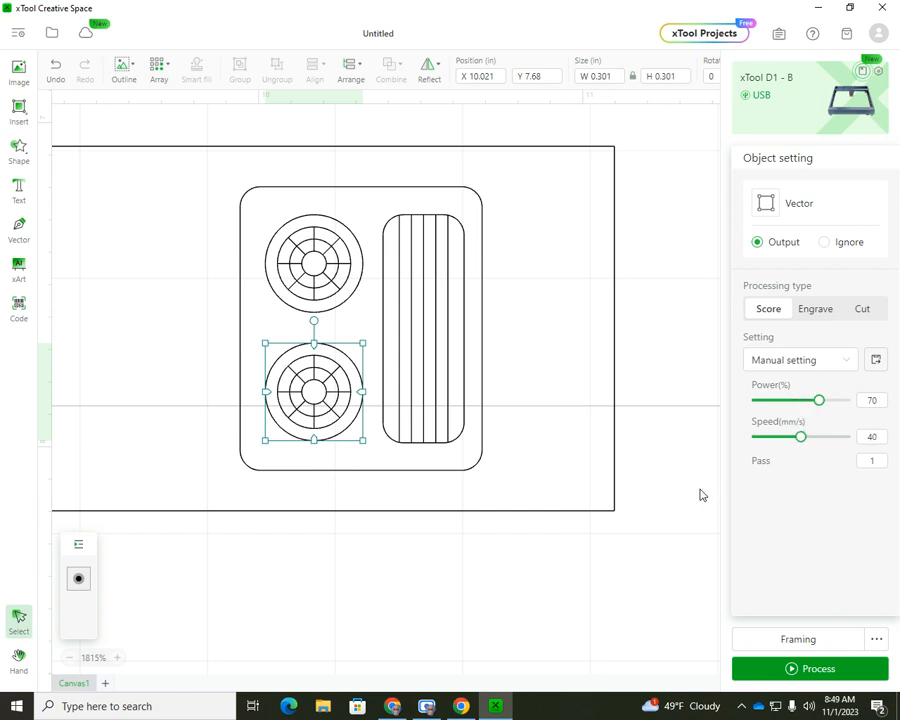
left_click(313, 263)
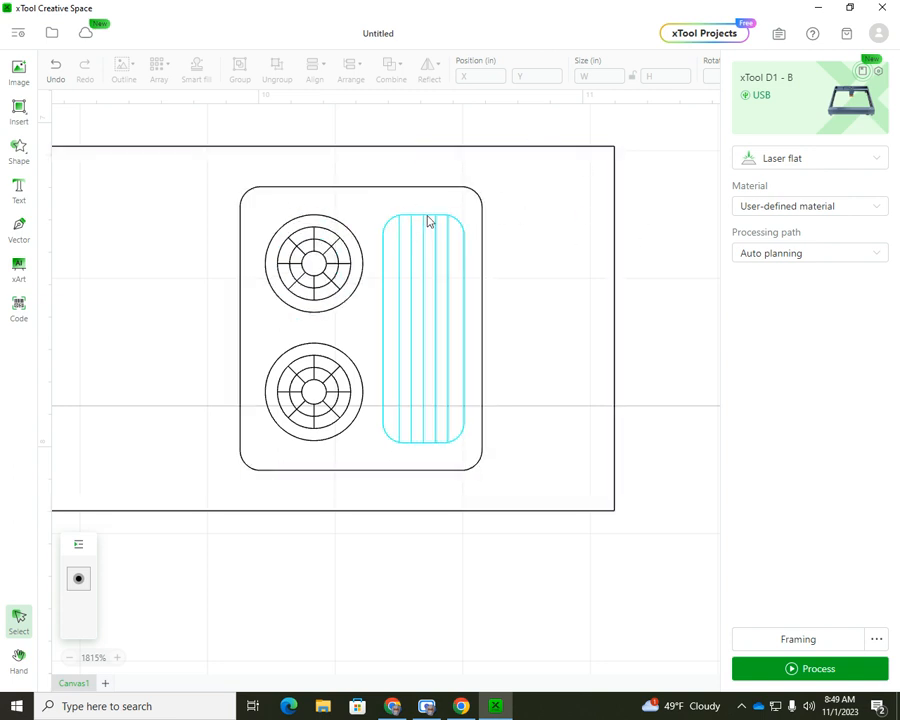
mouse_move(437, 236)
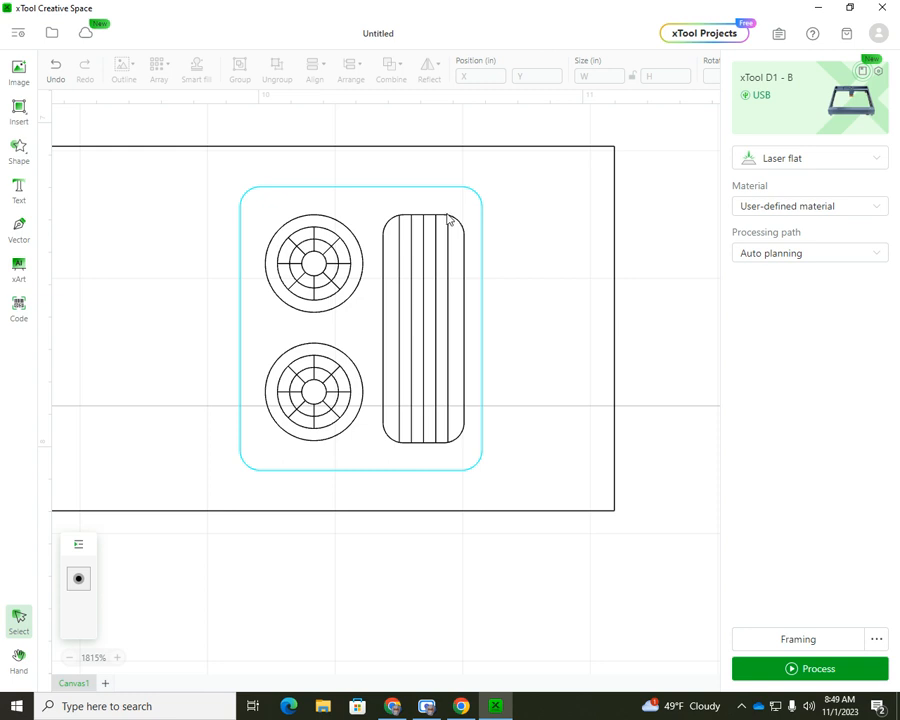
- Select the ribbed griddle and tune its Score power to 70% and speed to 40 mm/s
left_click(423, 320)
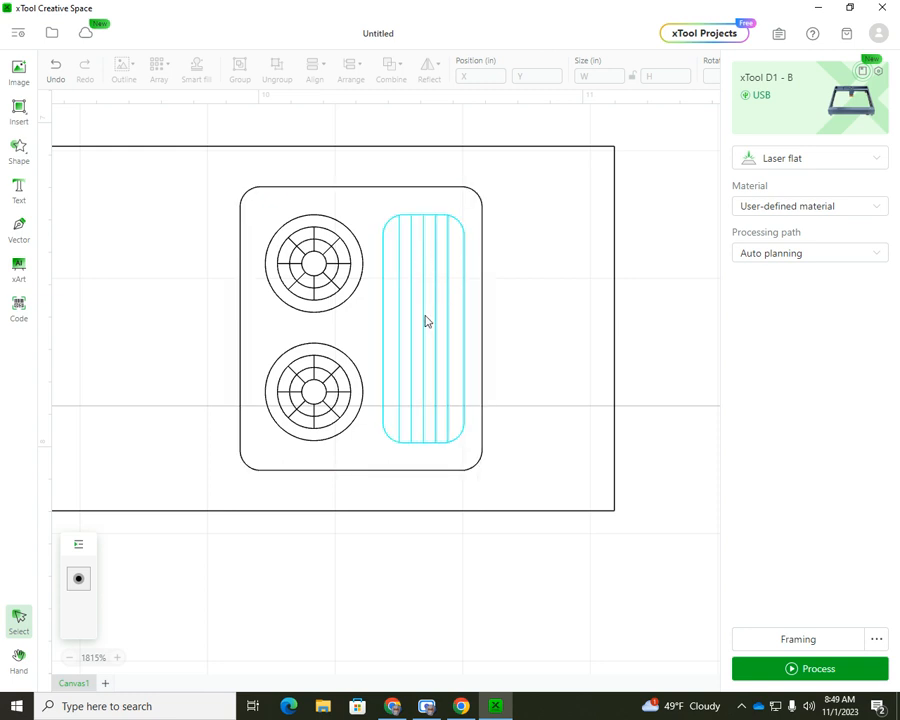
left_click(423, 325)
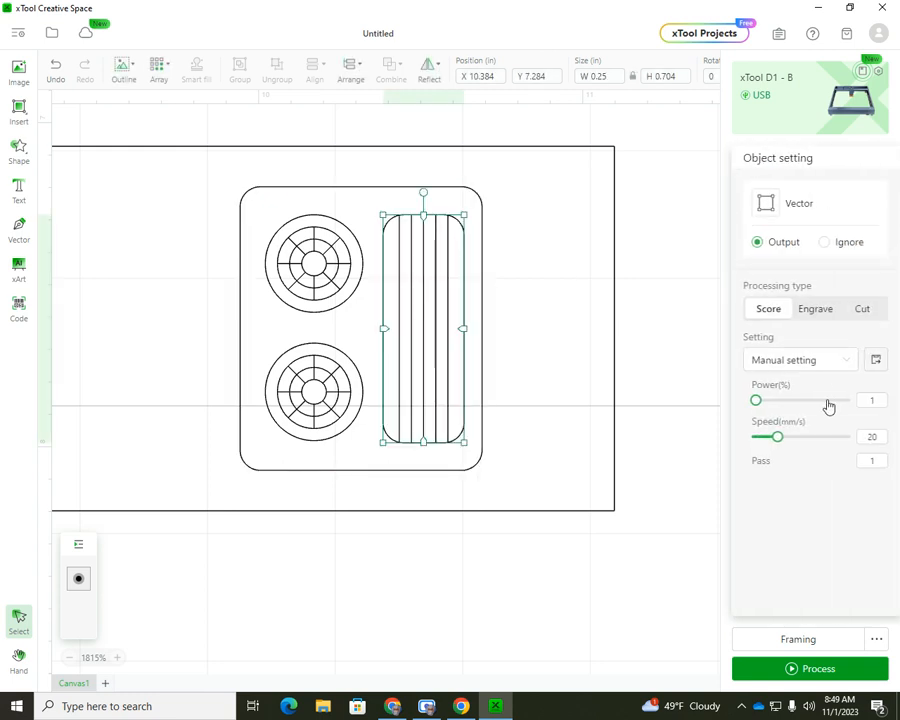
left_click_drag(755, 400, 828, 400)
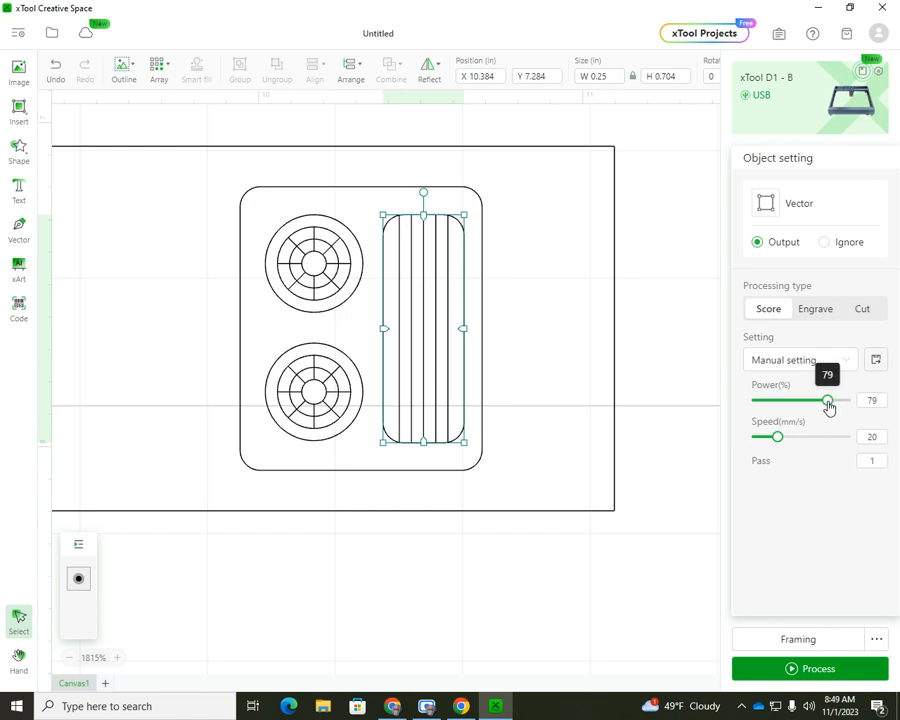
mouse_move(640, 490)
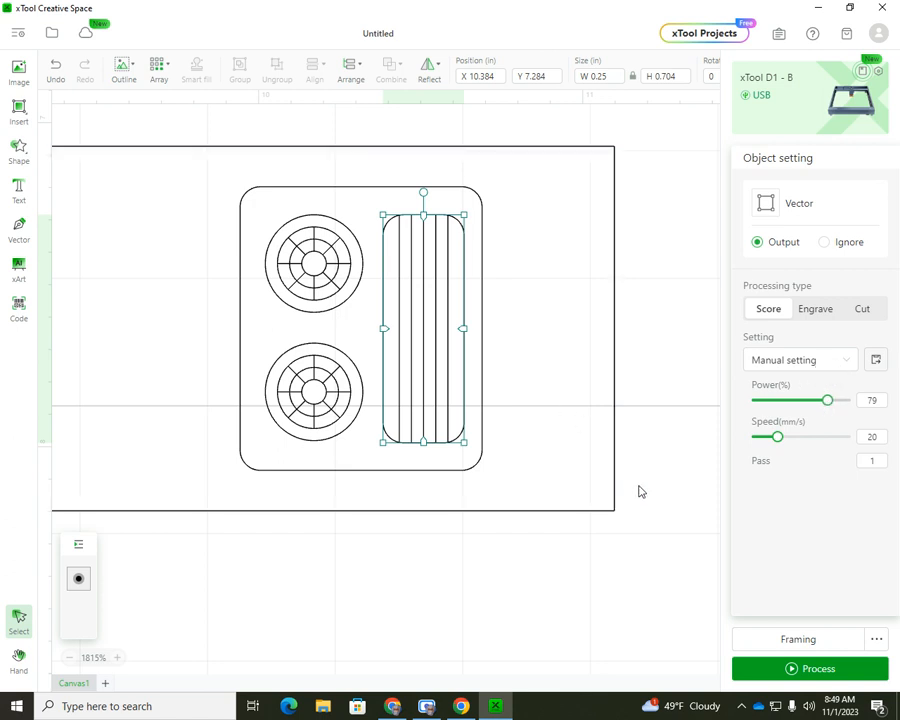
left_click(313, 390)
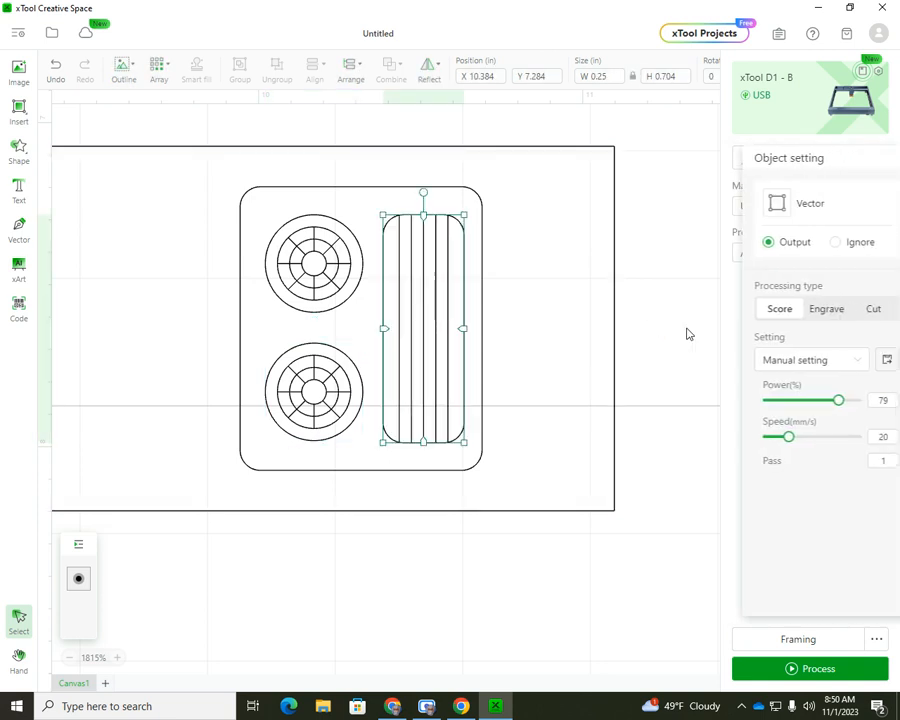
left_click_drag(838, 400, 822, 400)
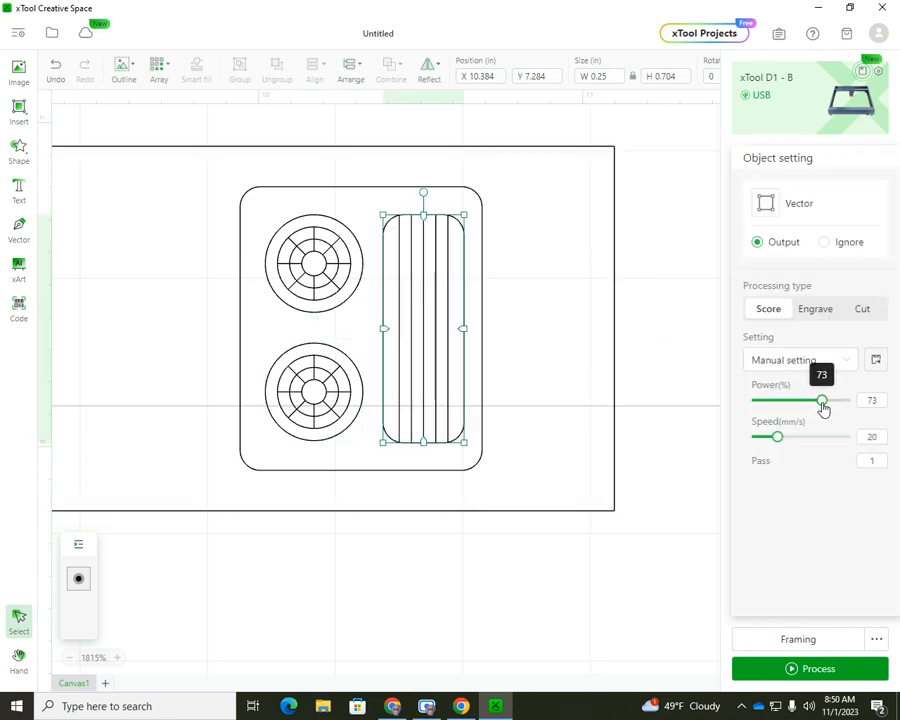
left_click_drag(822, 400, 810, 400)
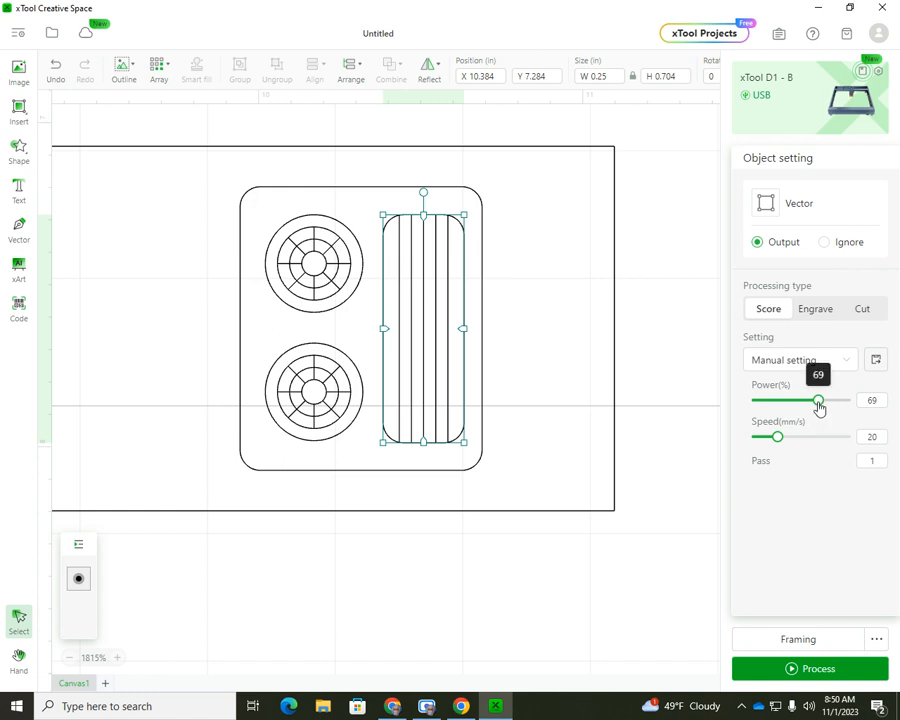
left_click_drag(816, 400, 821, 400)
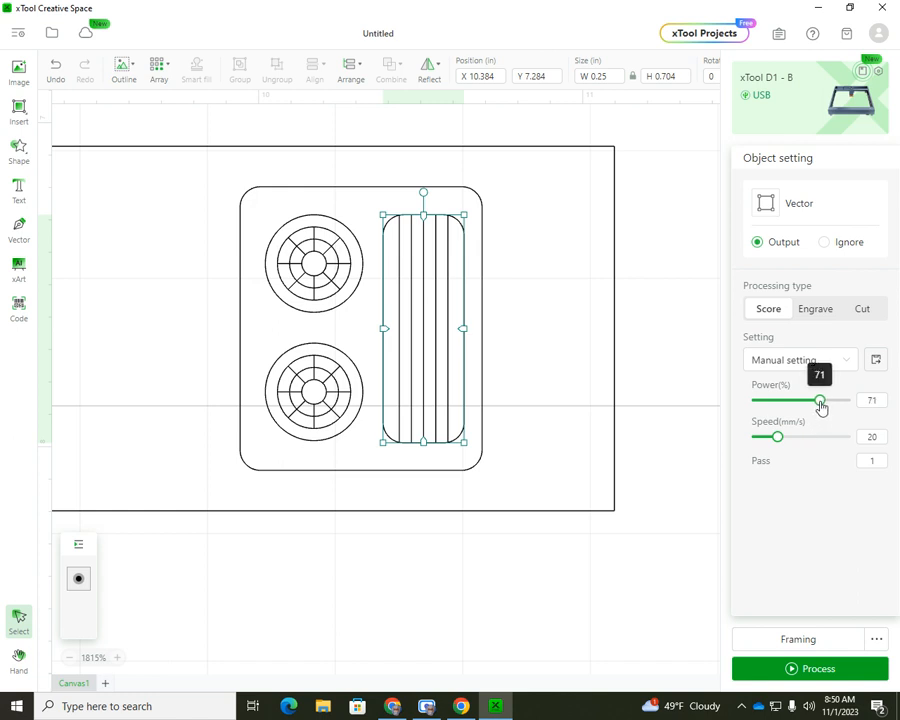
left_click_drag(822, 400, 818, 400)
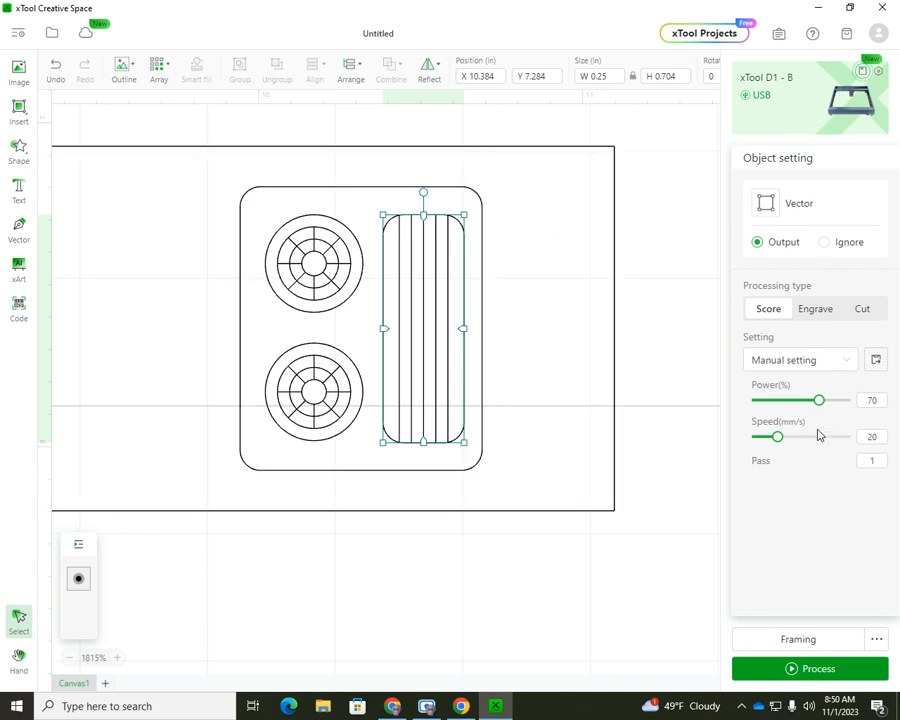
left_click_drag(779, 436, 812, 436)
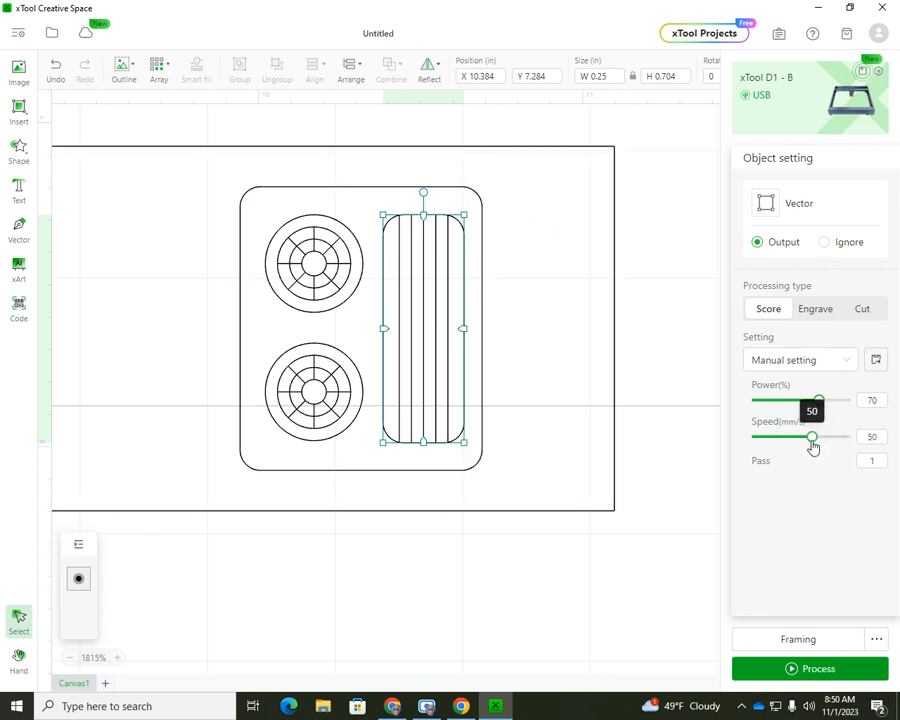
left_click_drag(812, 436, 806, 436)
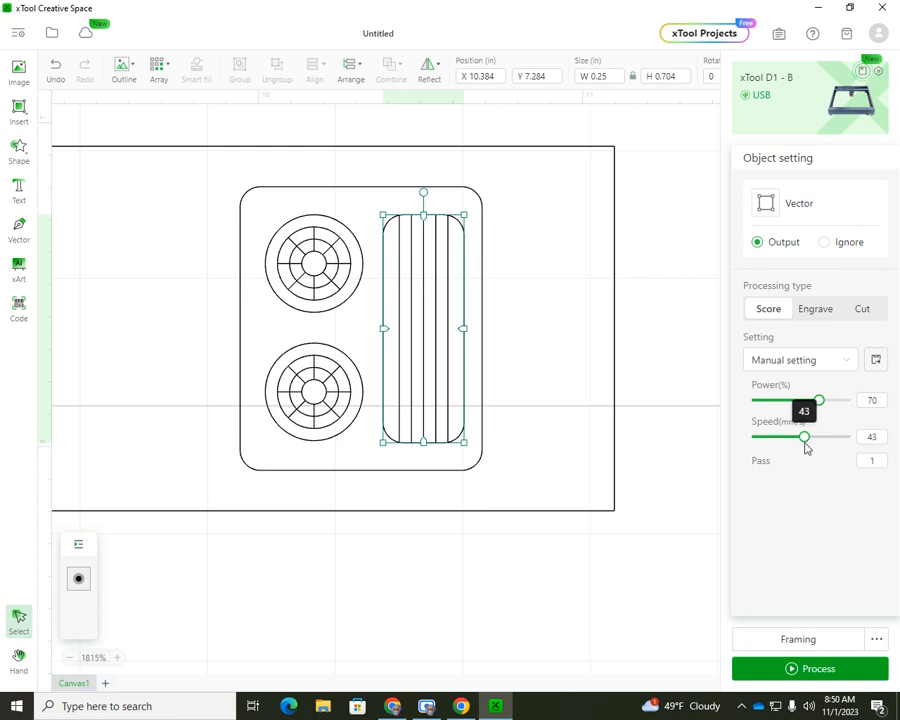
left_click_drag(807, 436, 800, 436)
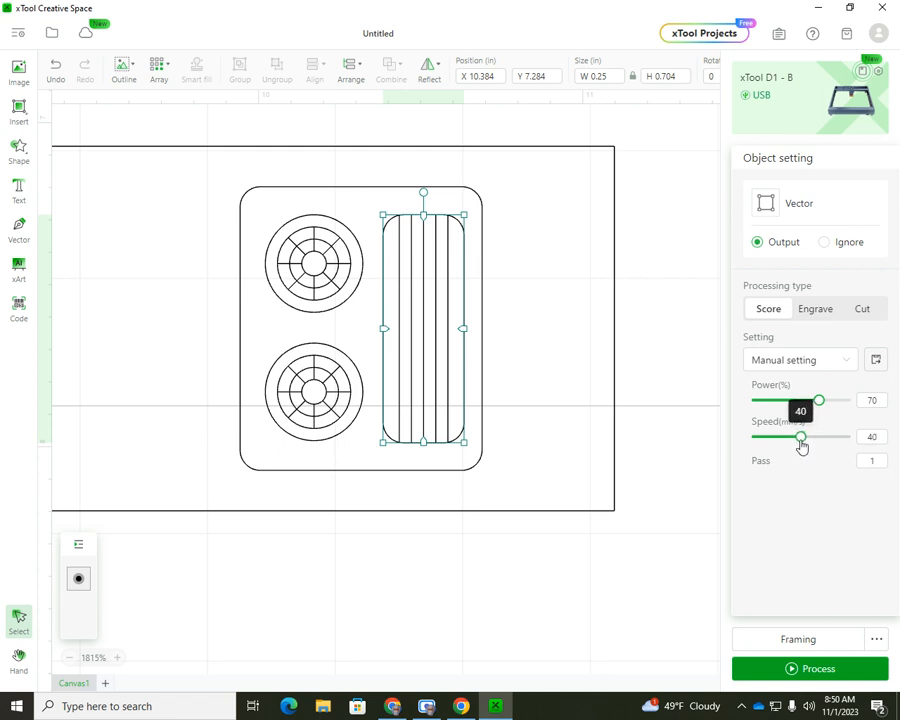
mouse_move(650, 234)
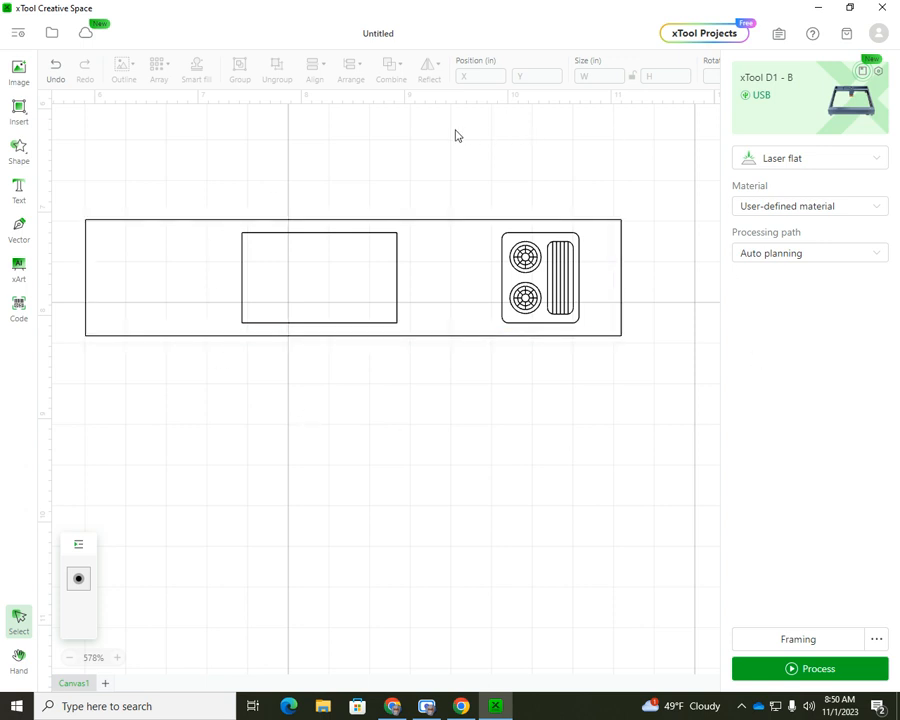
mouse_move(700, 233)
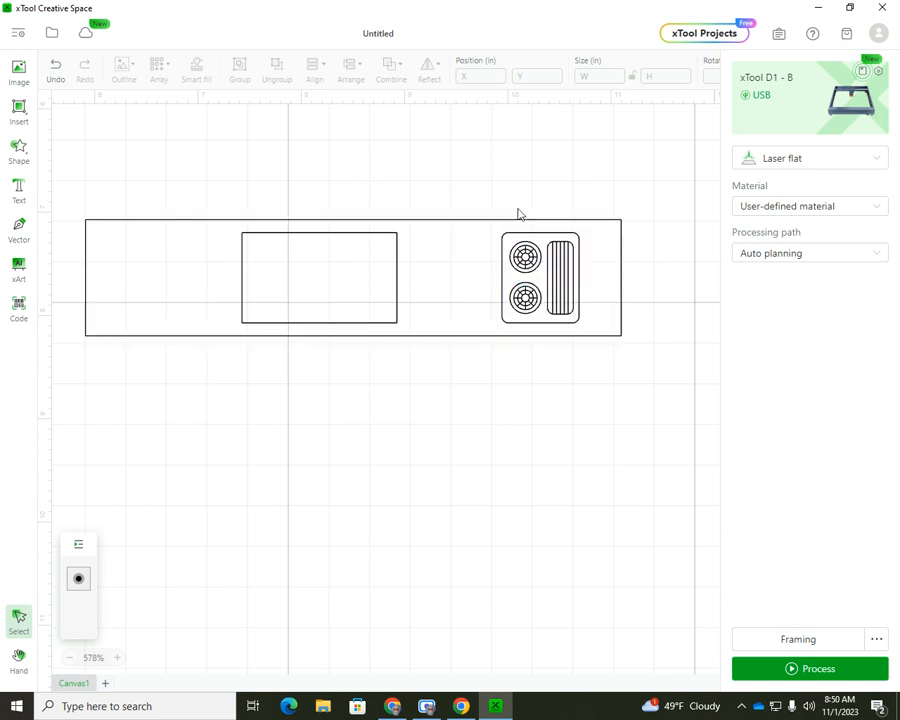
mouse_move(499, 206)
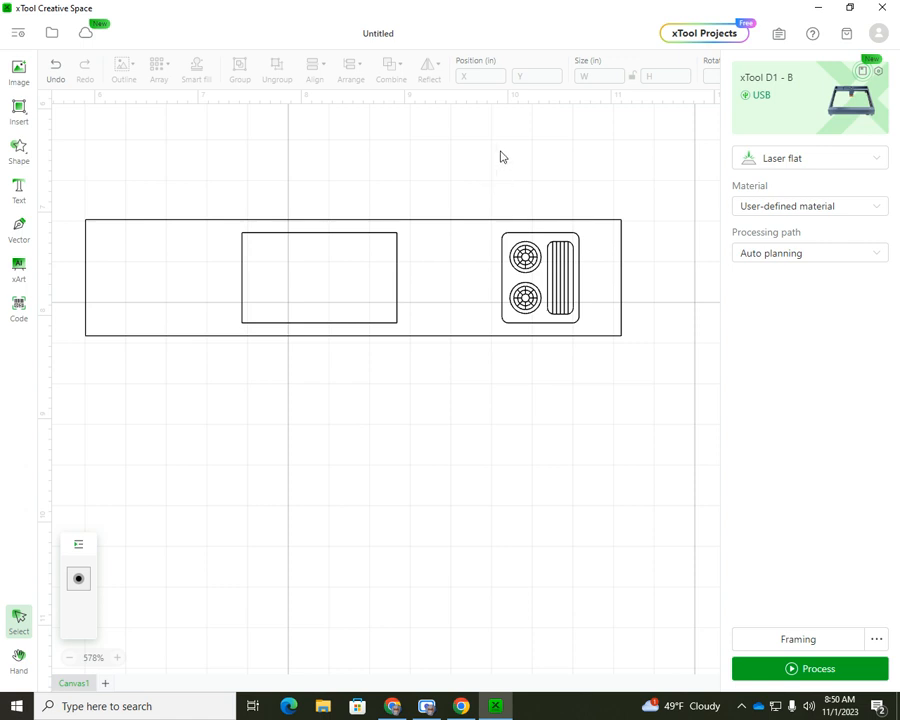
mouse_move(810, 639)
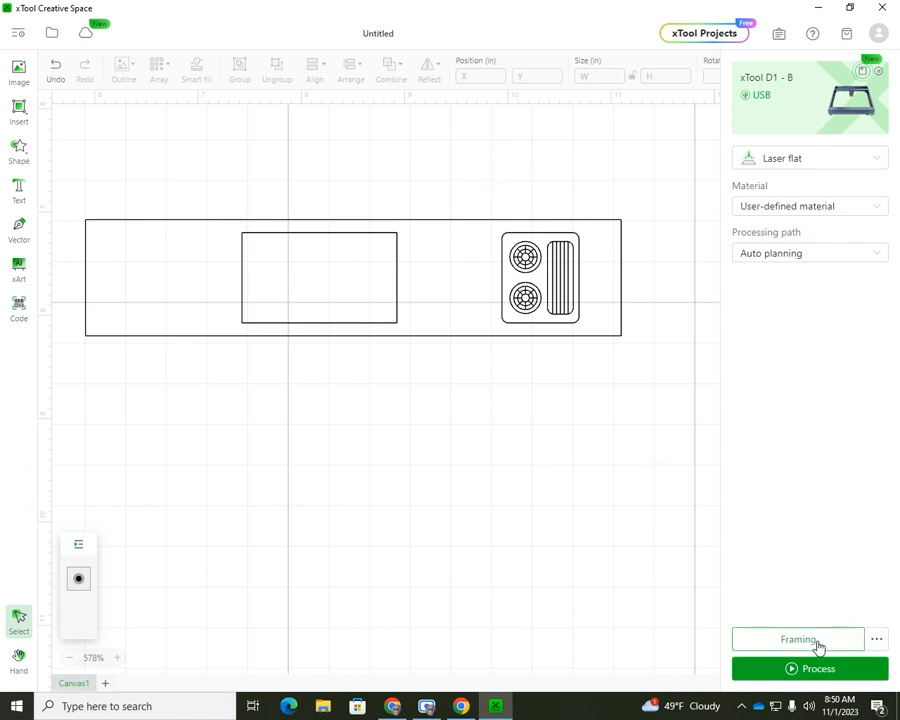
- Open the Framing preview of the whole countertop layout
left_click(809, 668)
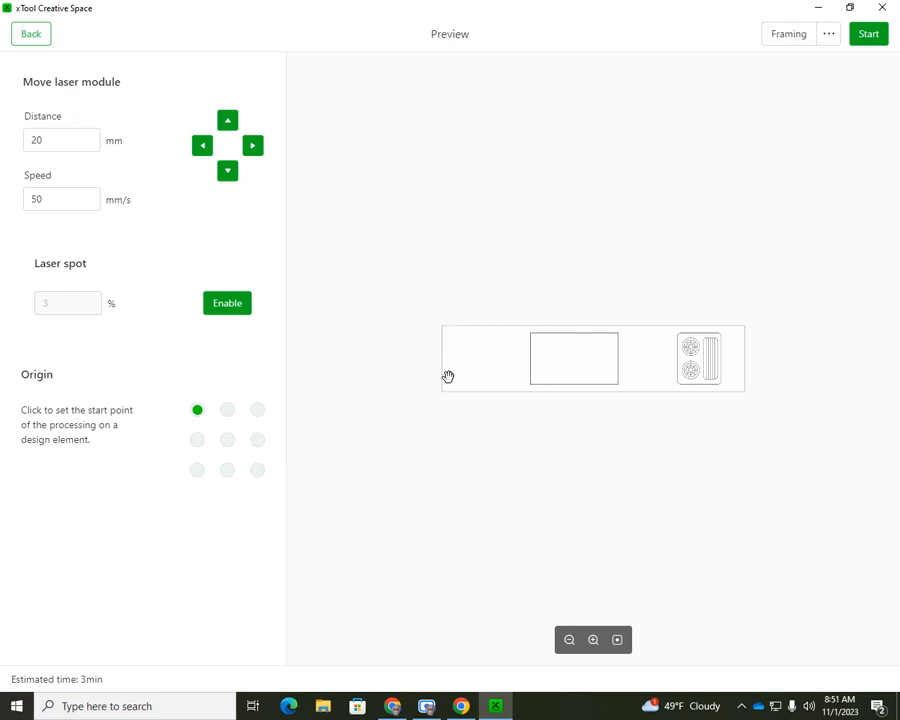
mouse_move(759, 406)
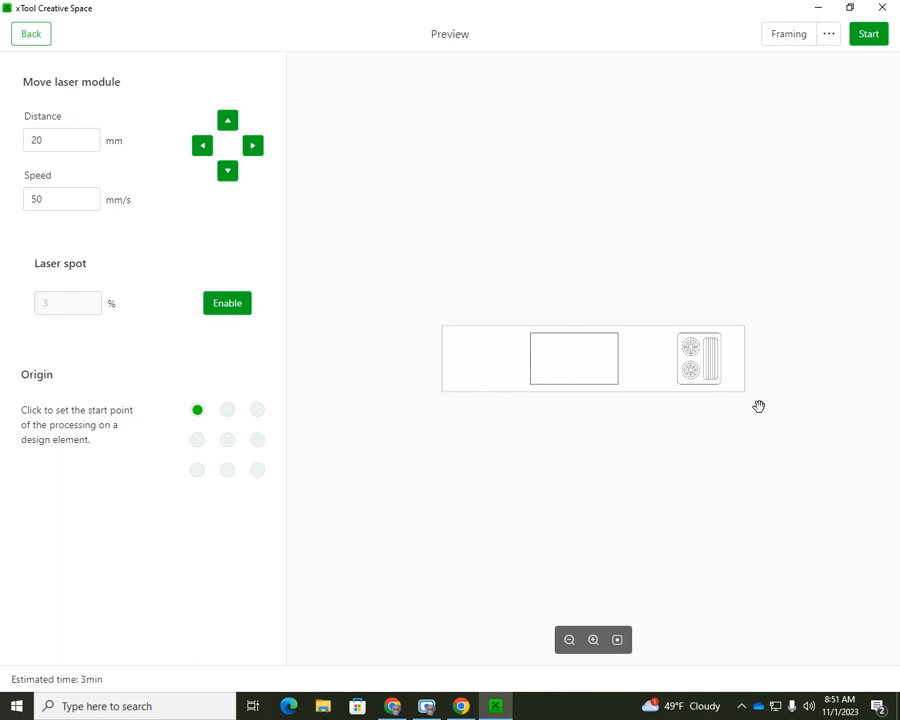